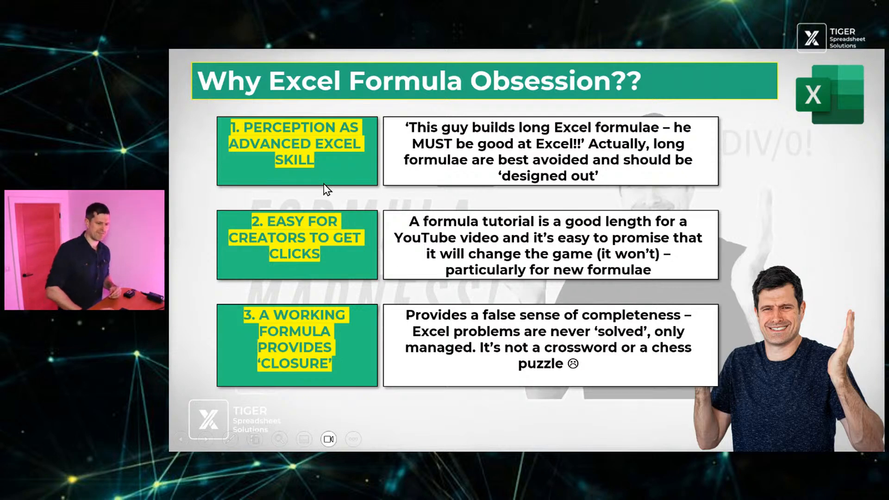
mouse_move(339, 165)
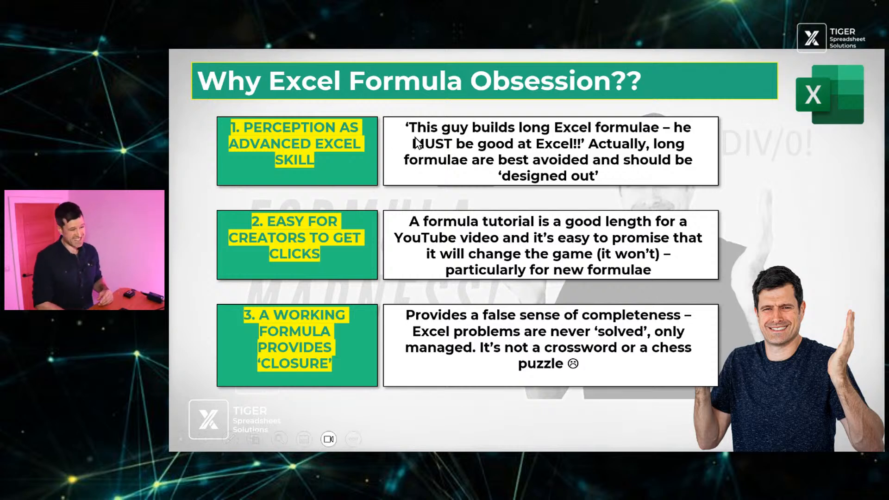
mouse_move(735, 143)
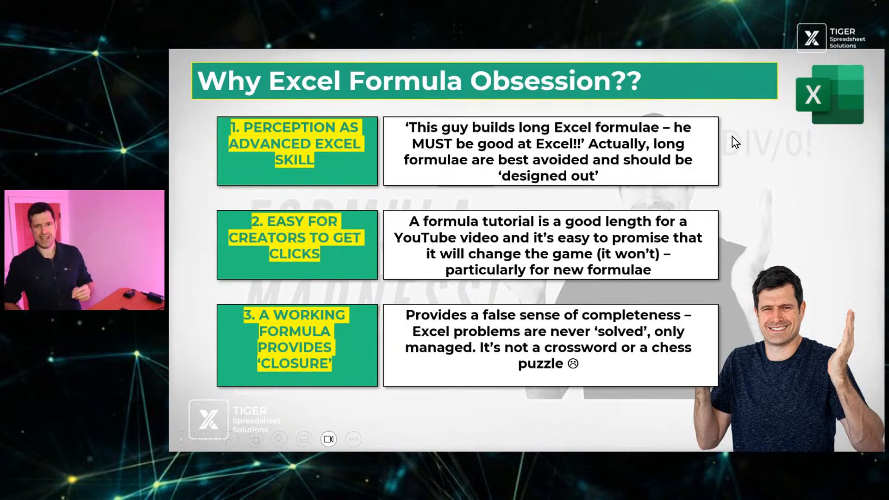
mouse_move(770, 158)
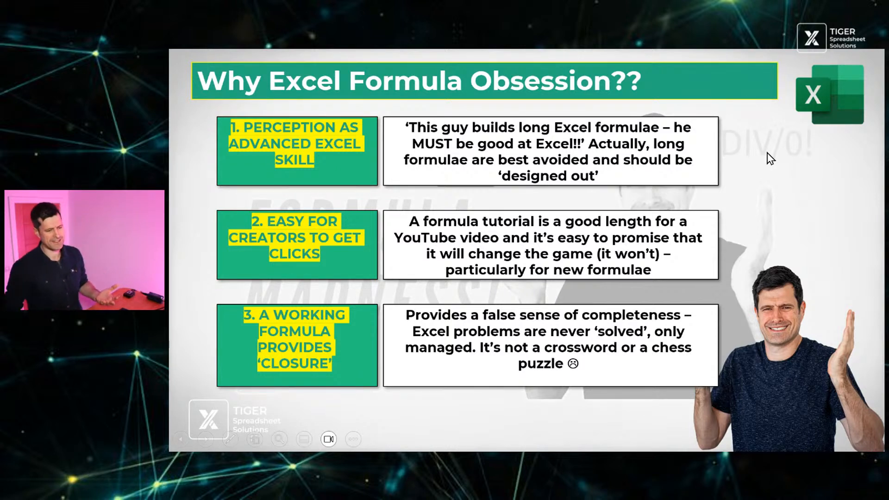
mouse_move(728, 142)
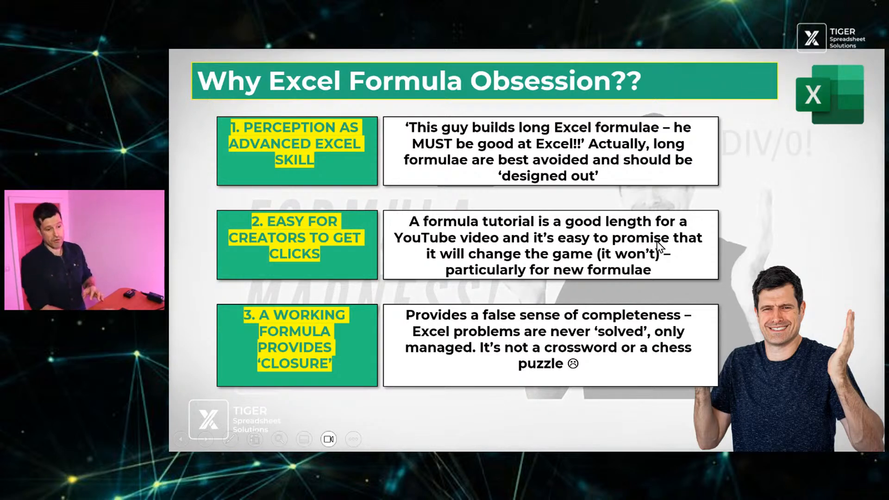
mouse_move(691, 272)
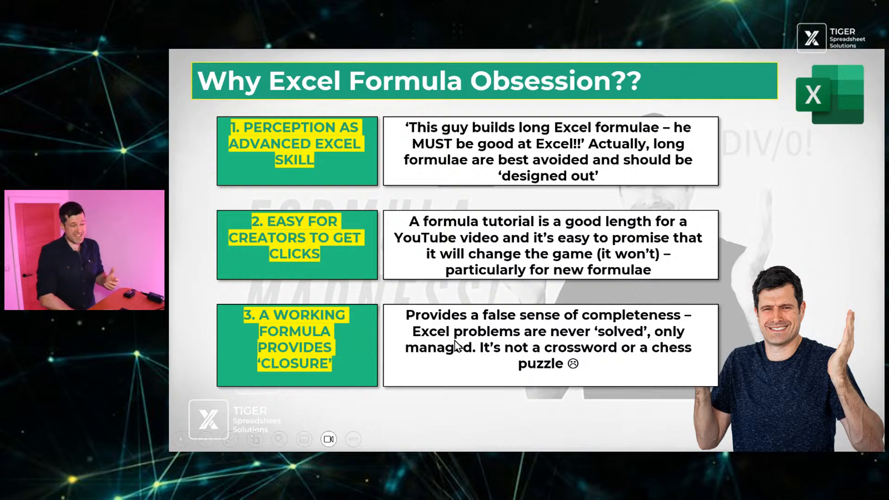
mouse_move(619, 346)
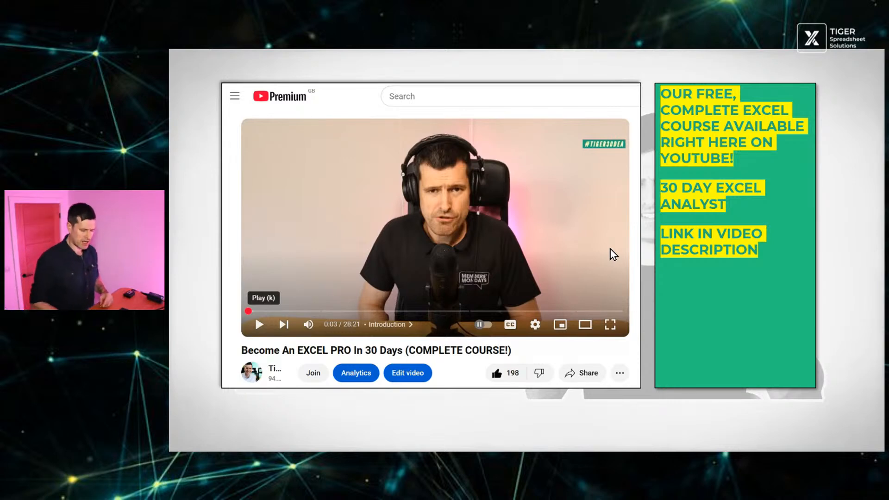
Step: Leave the slide show and switch to the dog walking data workbook
click(343, 439)
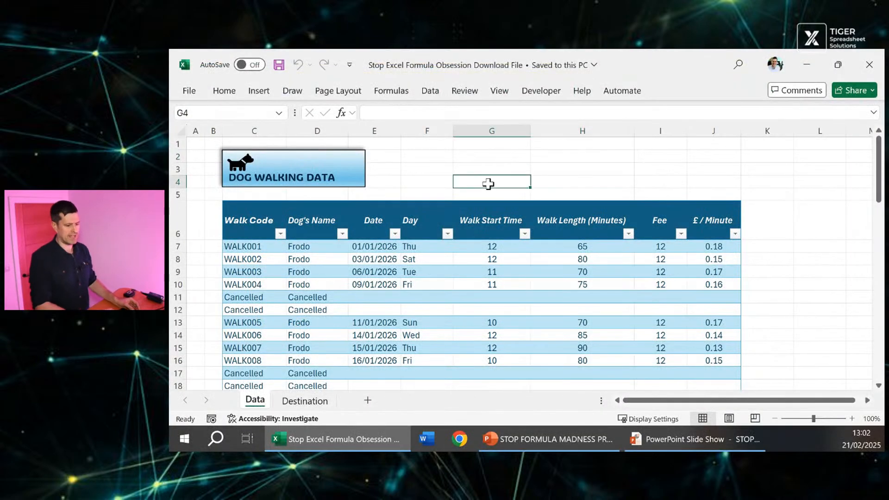
click(427, 154)
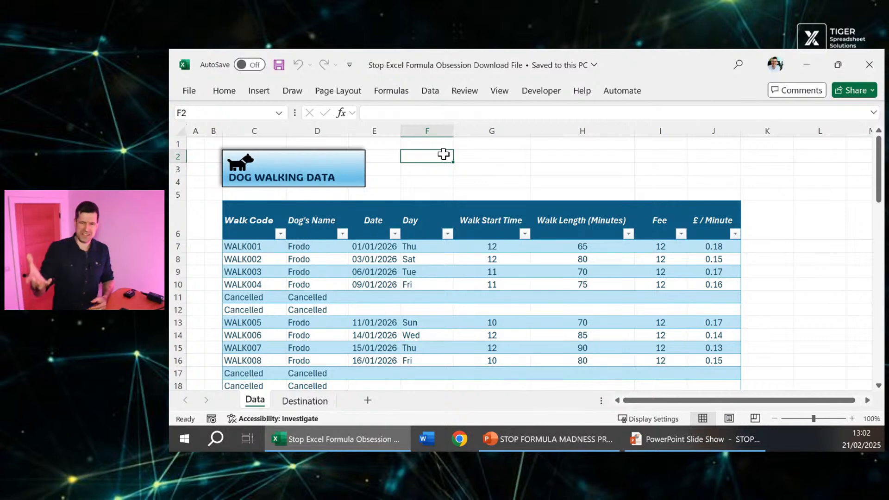
click(380, 220)
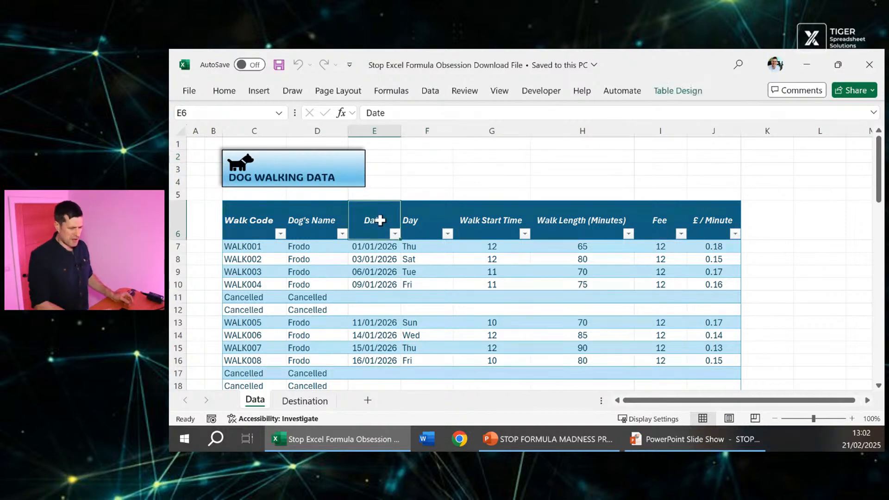
scroll(down, 3)
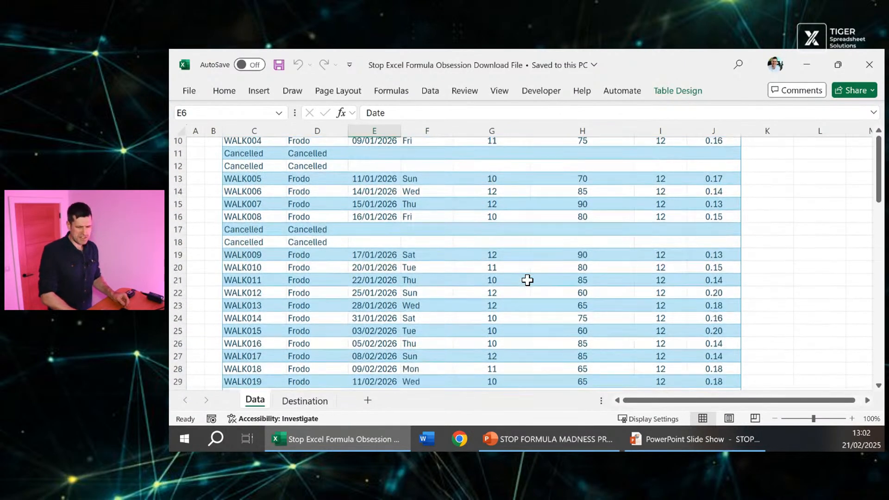
scroll(down, 3)
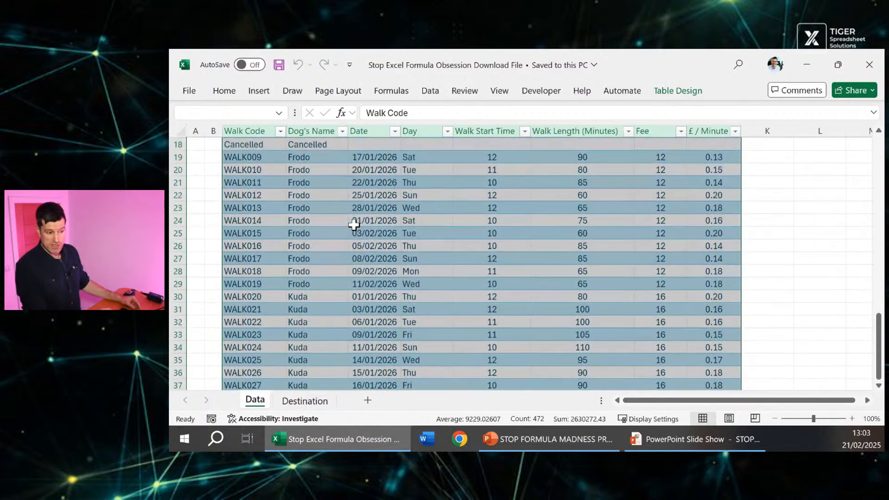
click(224, 91)
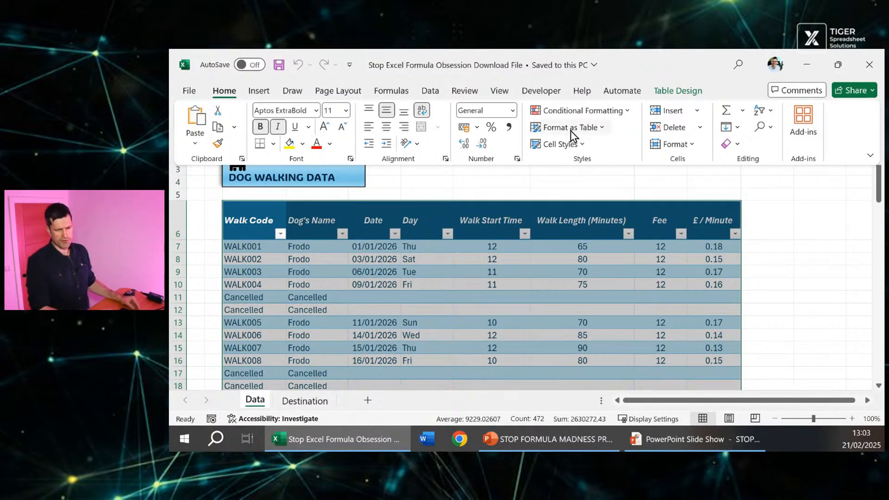
mouse_move(425, 238)
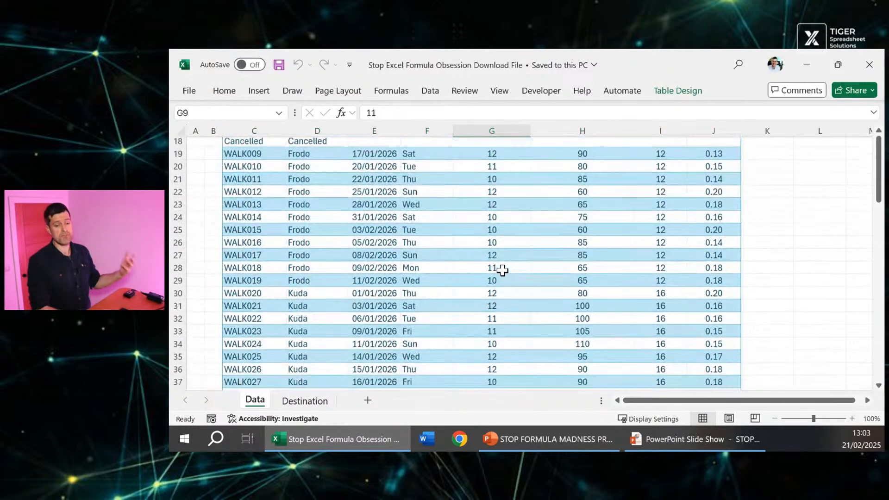
scroll(down, 3)
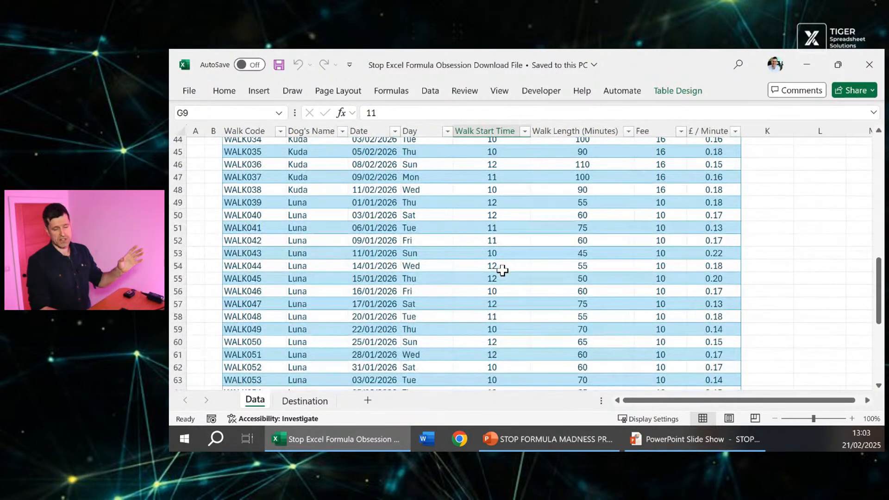
scroll(down, 3)
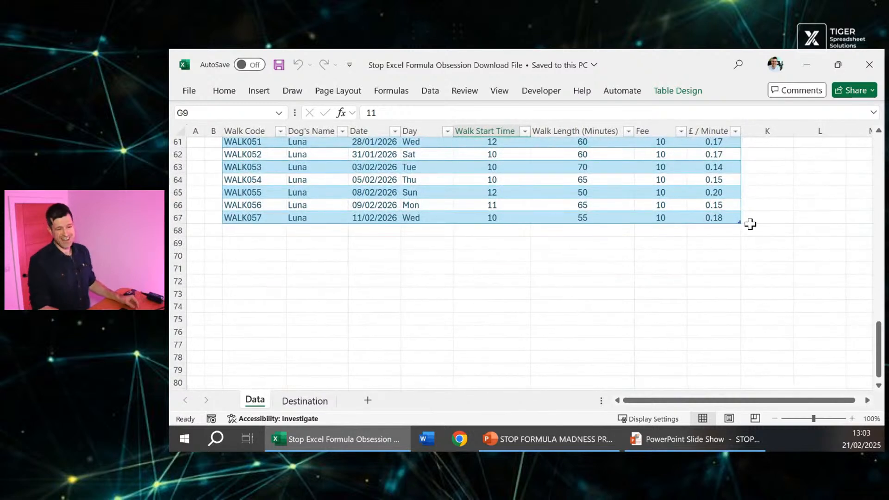
drag(749, 224, 743, 320)
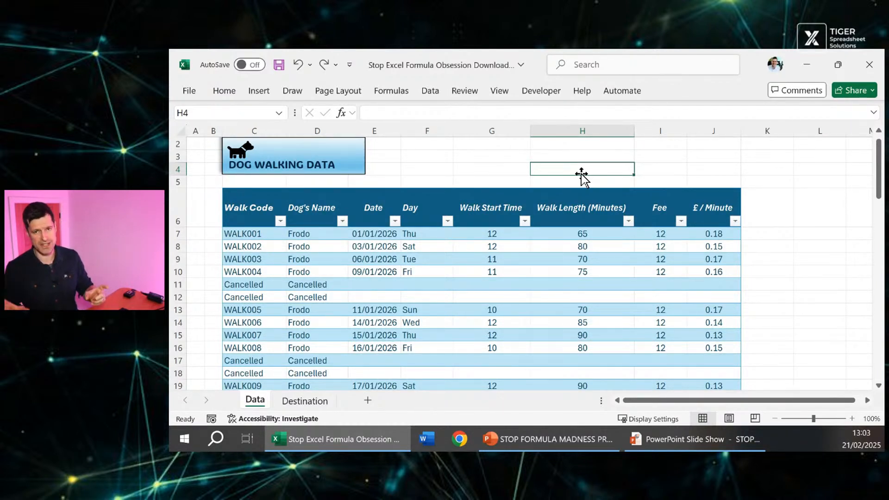
mouse_move(464, 201)
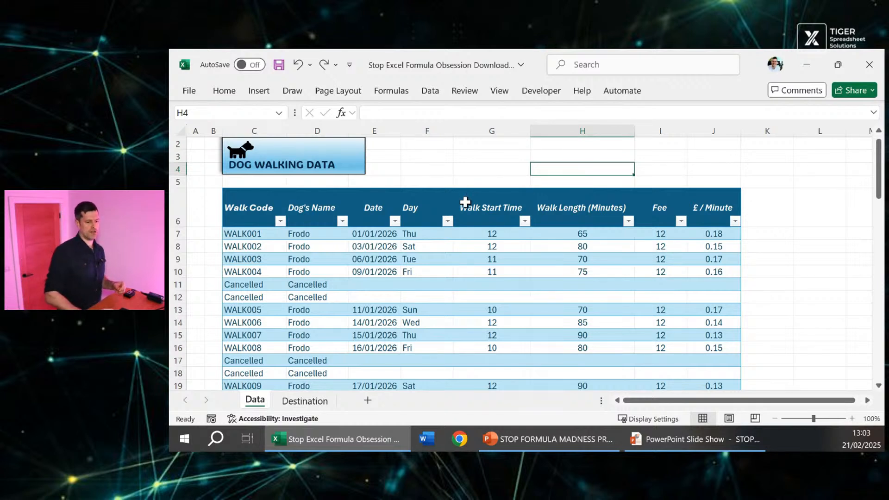
Step: Convert the walk data range into a formatted table with header filters (Table1)
click(427, 208)
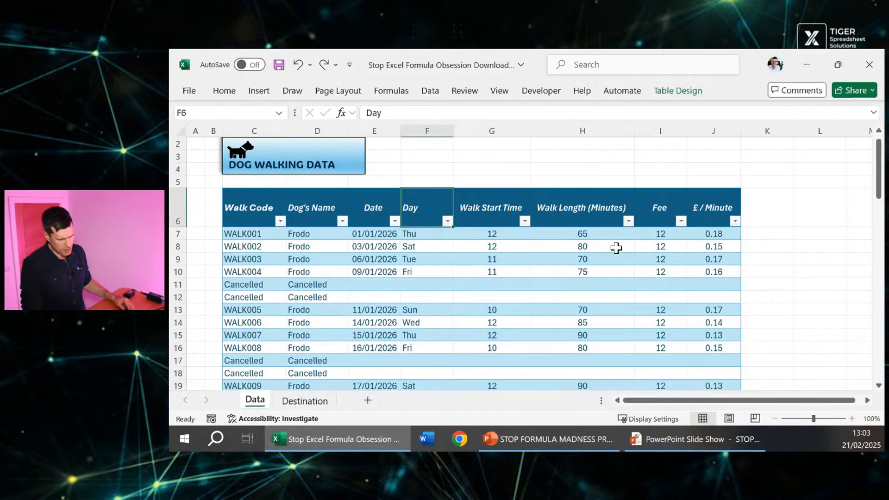
click(253, 208)
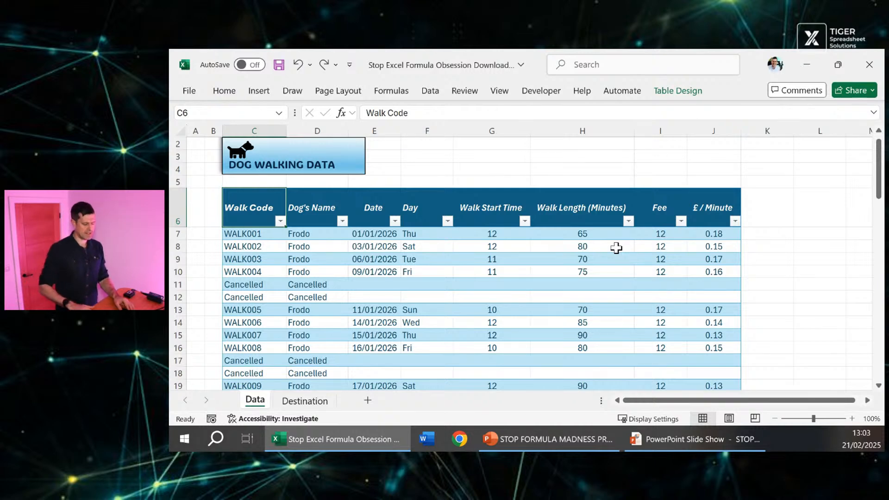
click(225, 90)
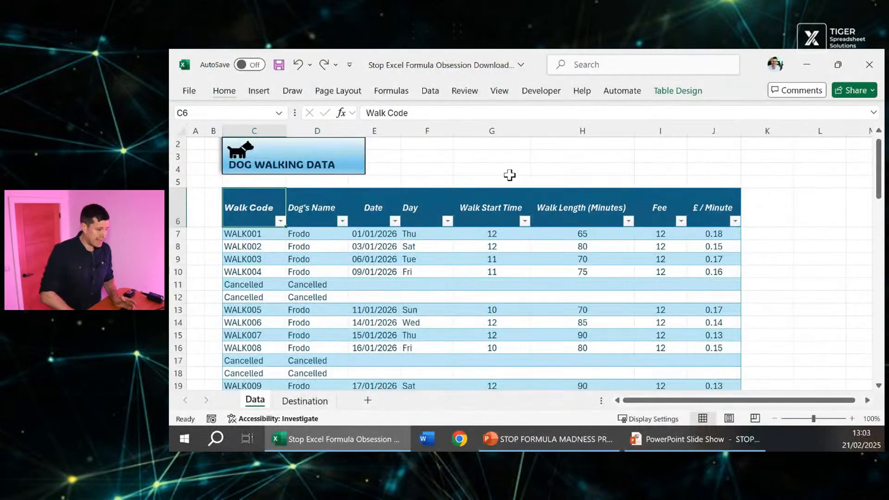
click(491, 169)
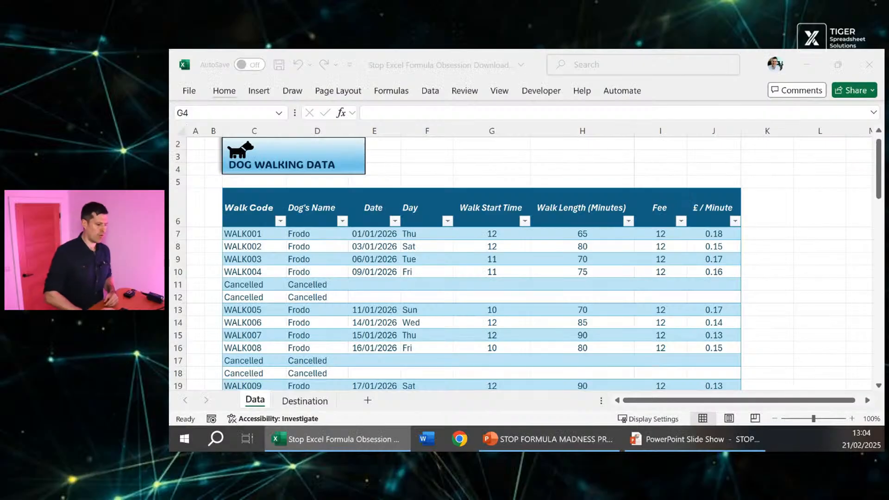
click(249, 208)
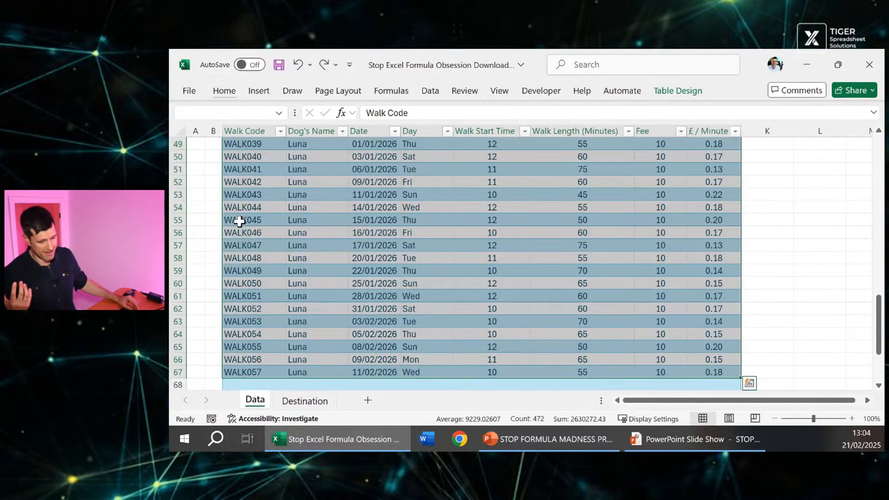
Step: Scroll to the table's end and show the Insert ribbon options
scroll(down, 3)
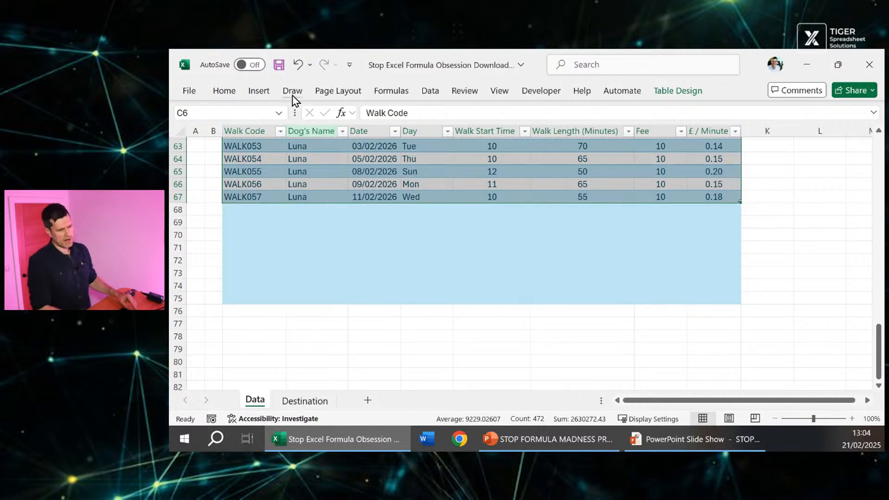
click(258, 91)
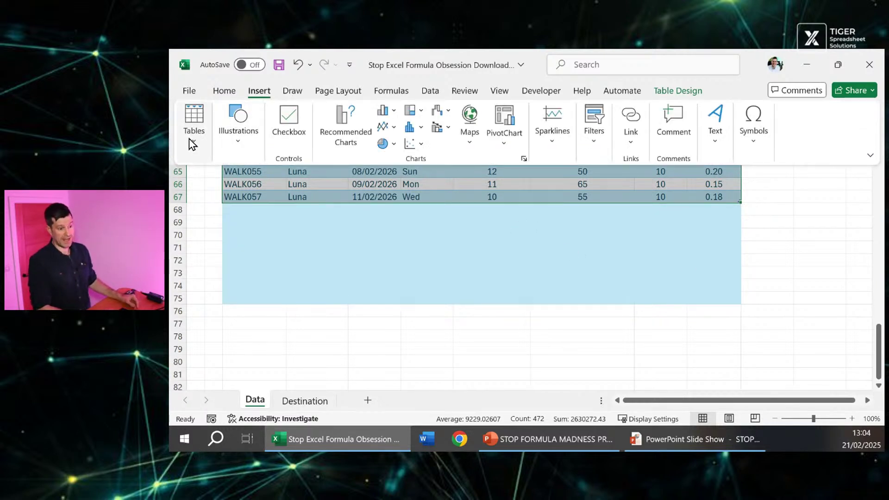
Step: Insert a PivotTable from Table1 onto a new worksheet
click(194, 119)
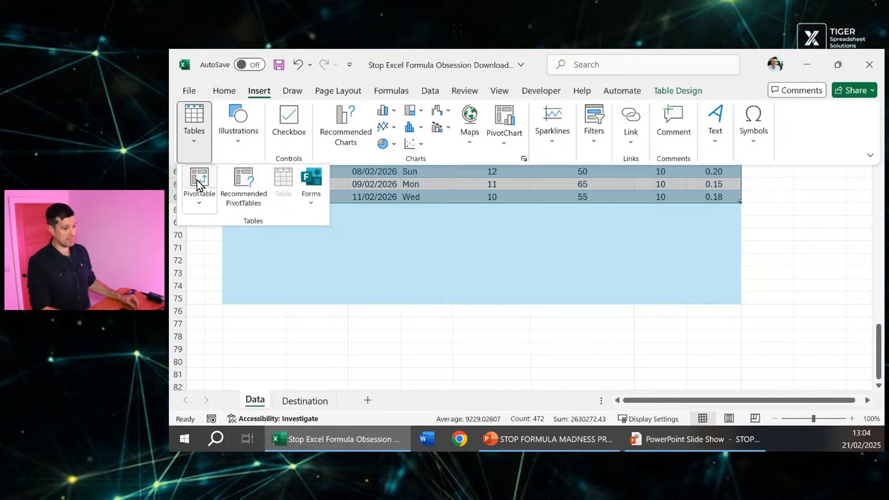
click(200, 178)
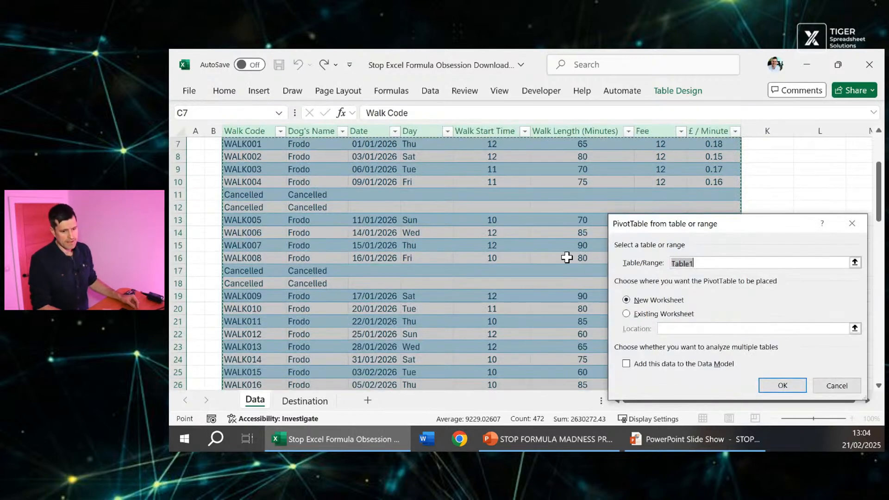
mouse_move(710, 286)
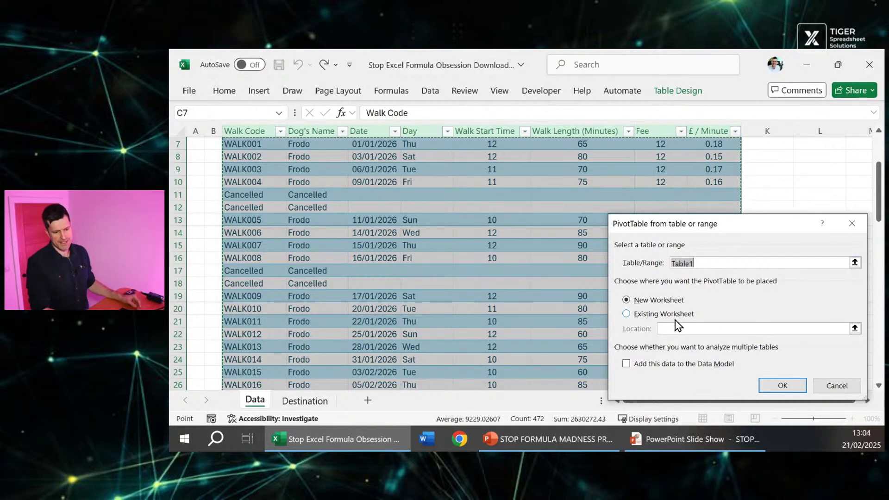
click(782, 385)
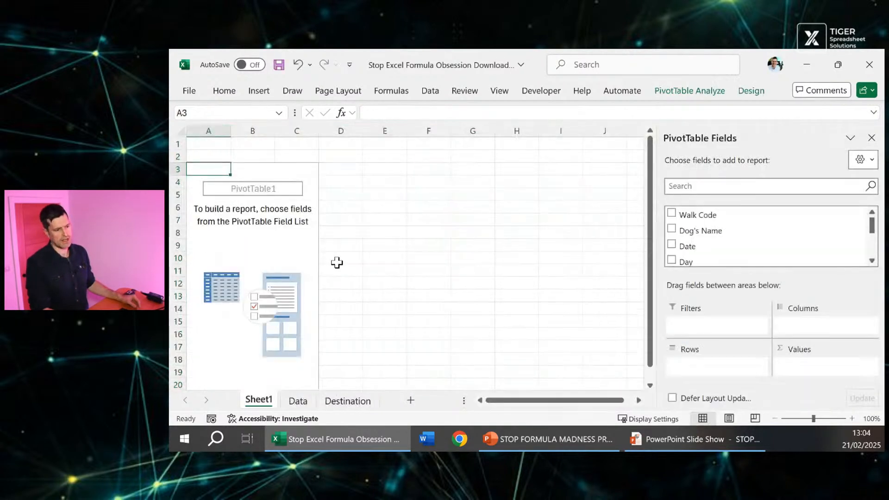
mouse_move(743, 244)
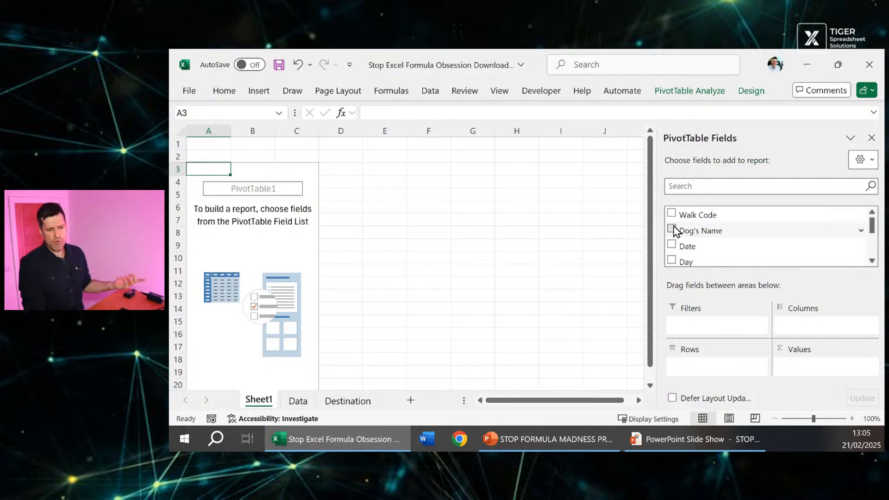
Step: Add Dog's Name as rows and Sum of Fee as values in the pivot
click(671, 228)
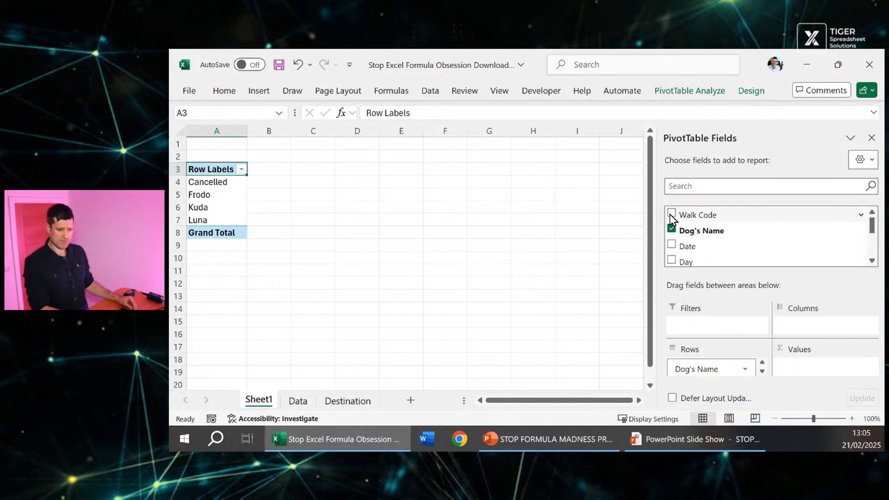
scroll(down, 3)
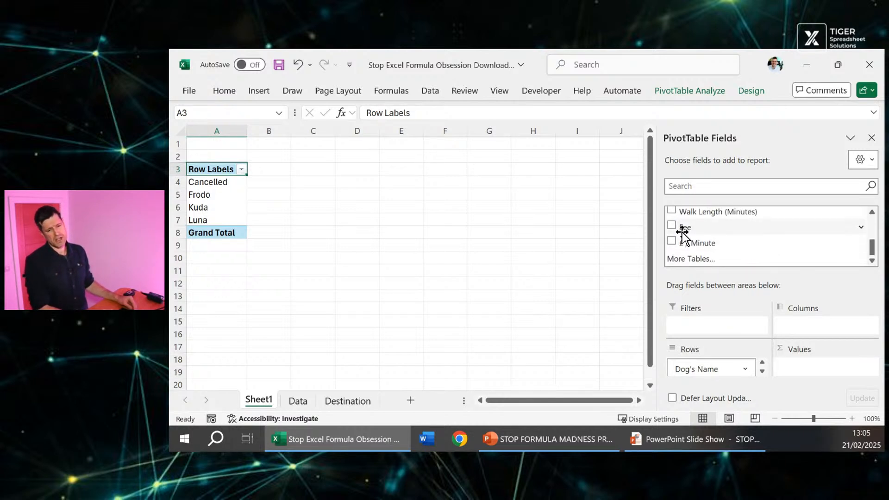
click(672, 225)
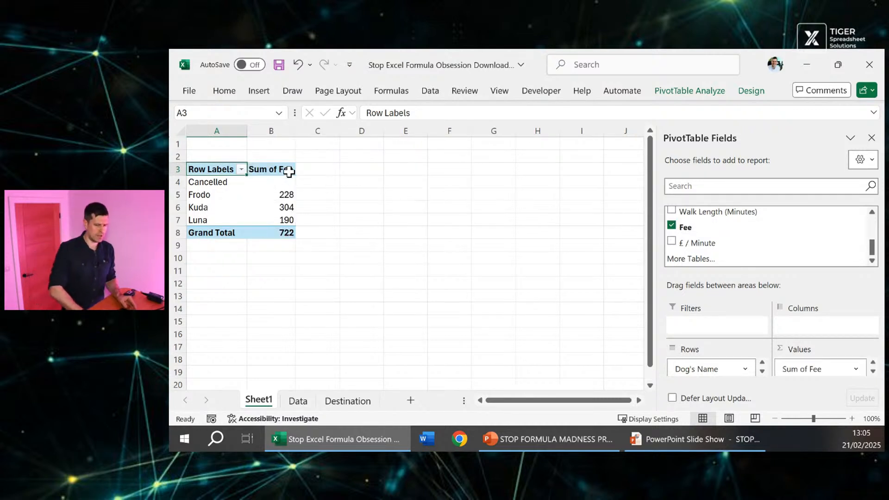
mouse_move(390, 244)
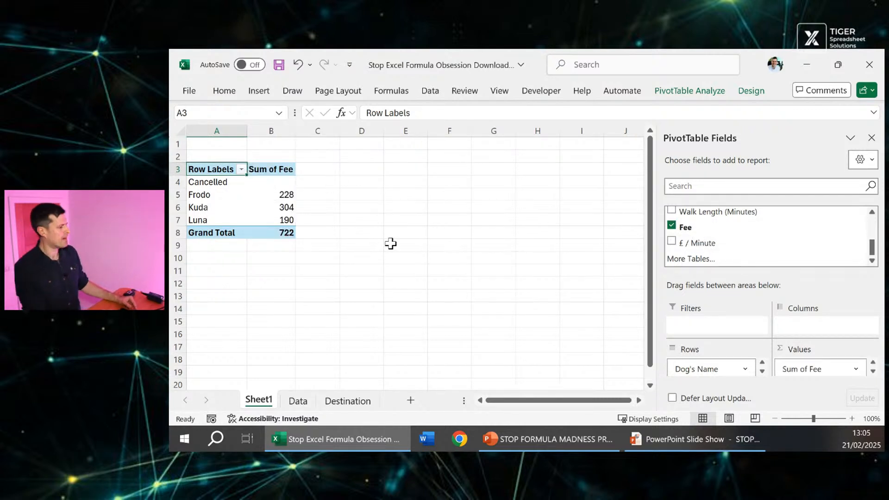
mouse_move(376, 241)
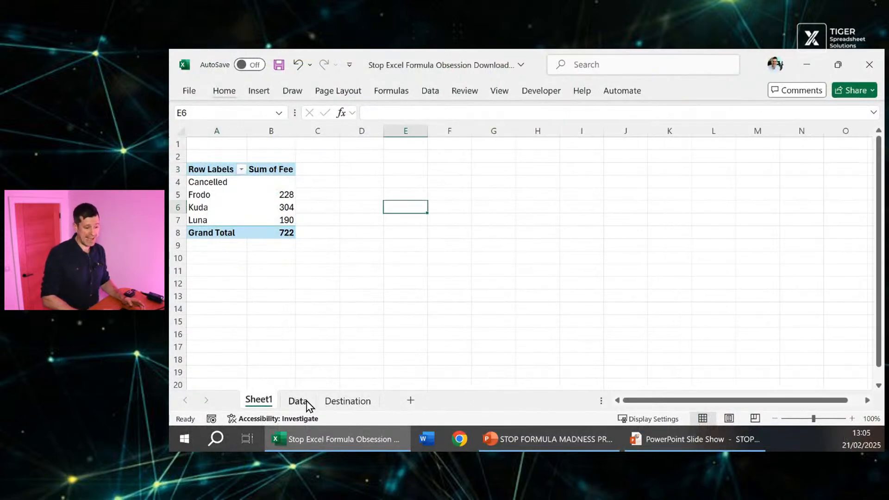
Step: Switch from the pivot sheet back to the Data sheet
click(298, 401)
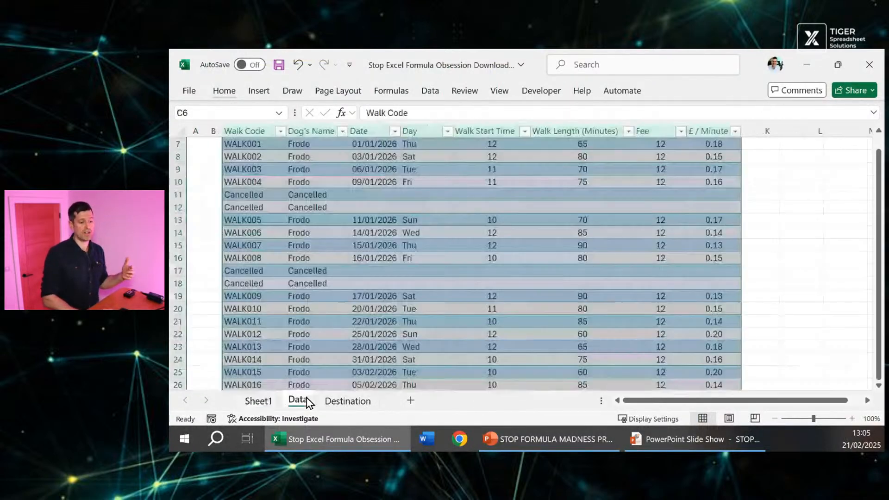
Step: Inspect Dog's Name entries, then switch to the Destination sheet for Kuda
click(307, 195)
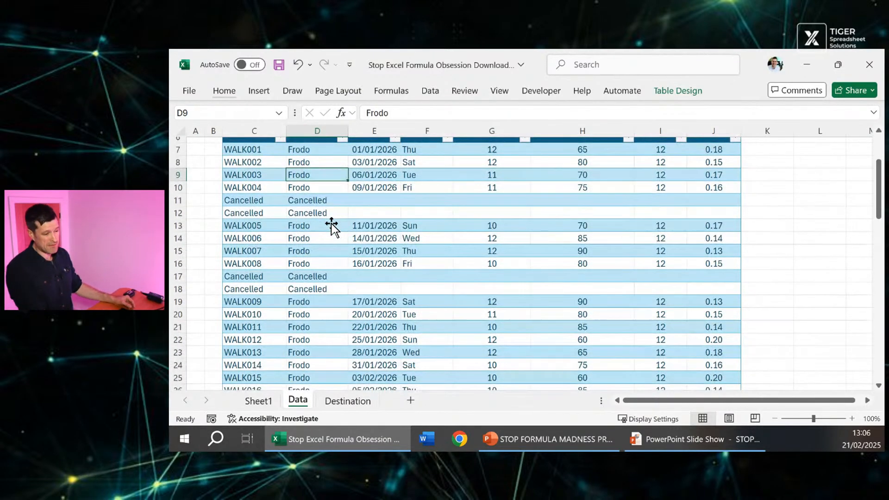
click(316, 213)
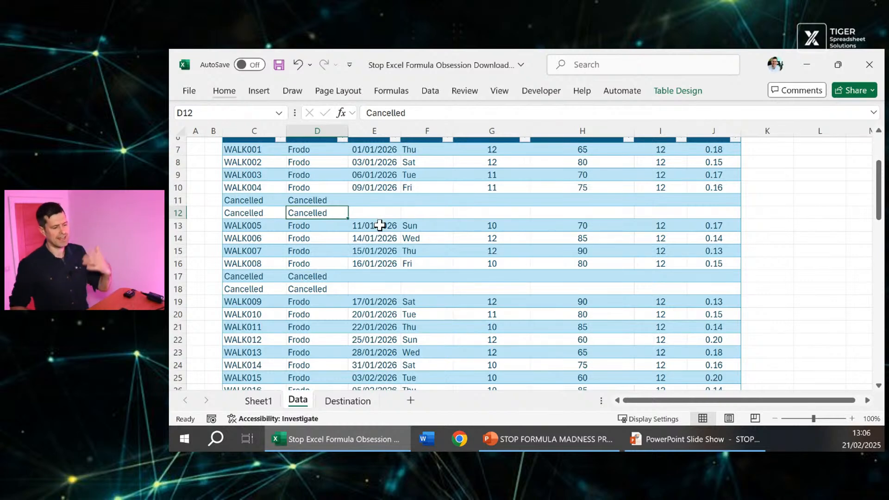
mouse_move(334, 396)
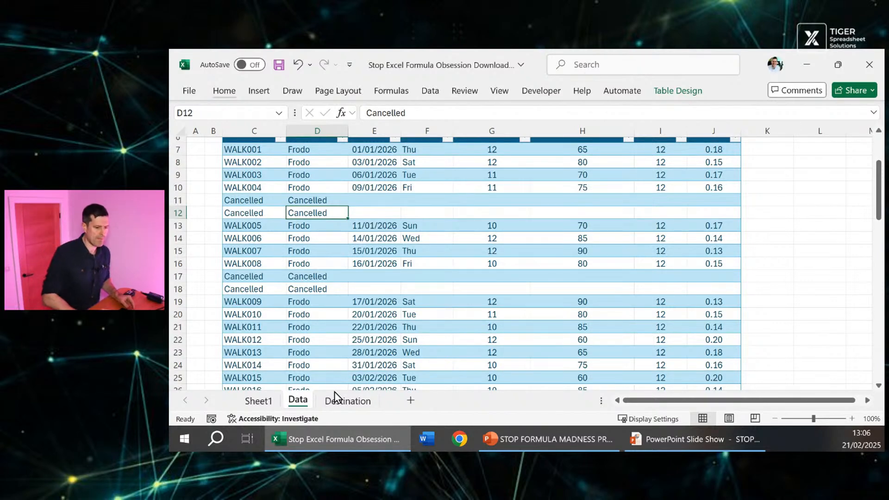
click(346, 400)
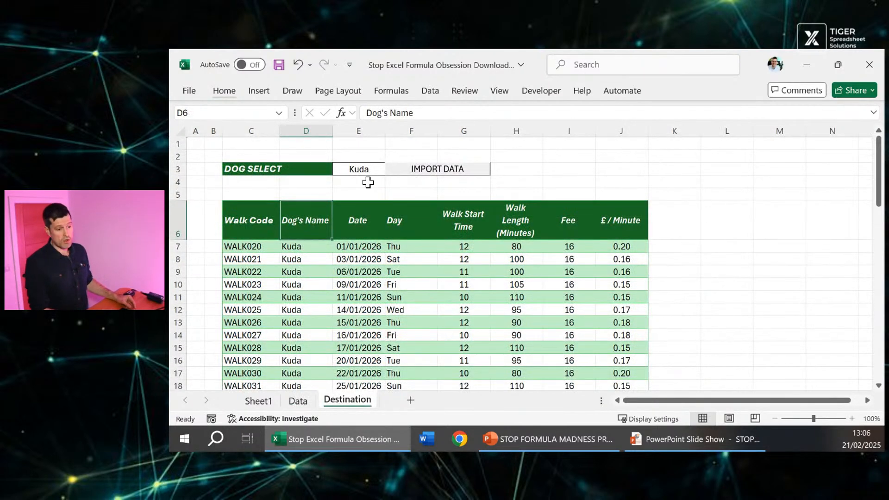
Step: Select the Dog Select cell E3 and bring up its Data Validation settings
click(359, 168)
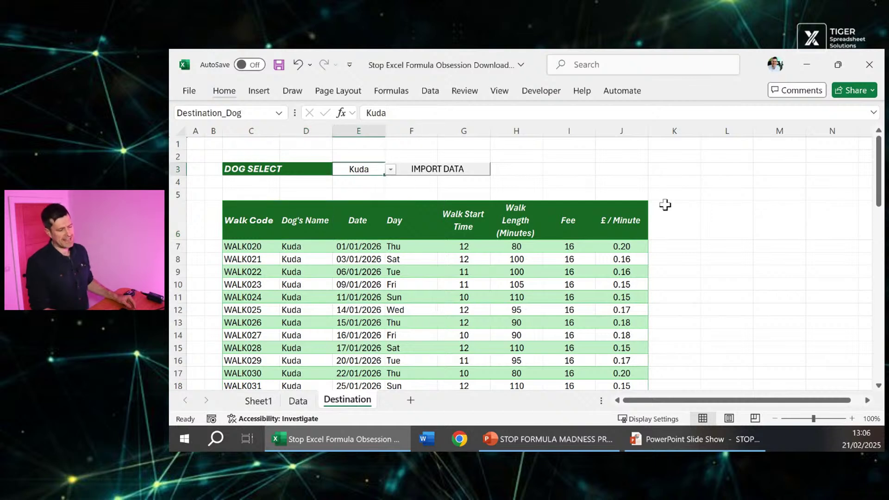
text(a)
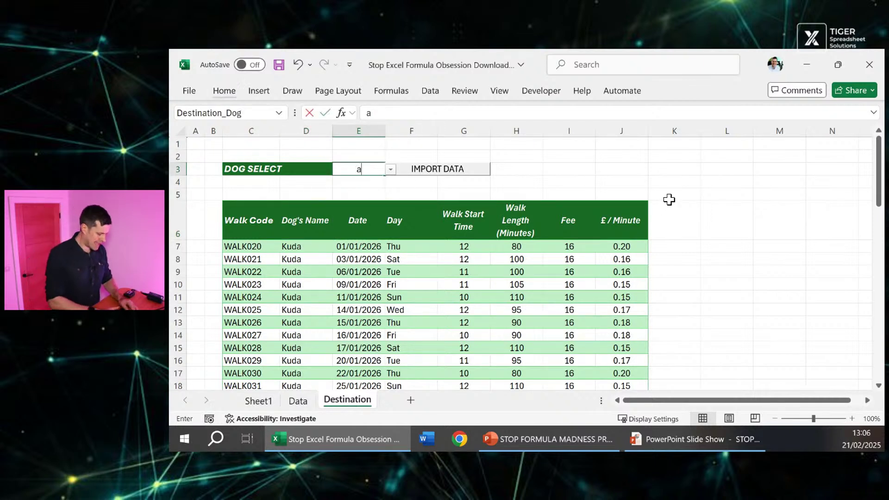
text(Kuda)
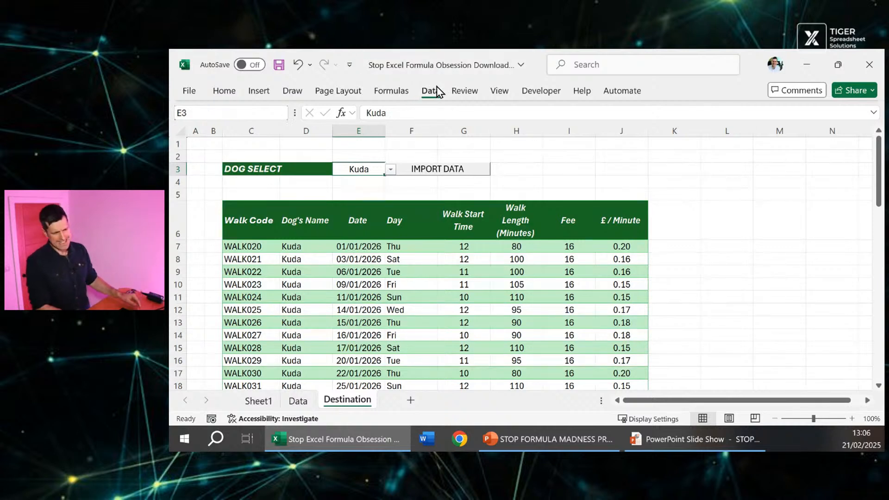
click(430, 90)
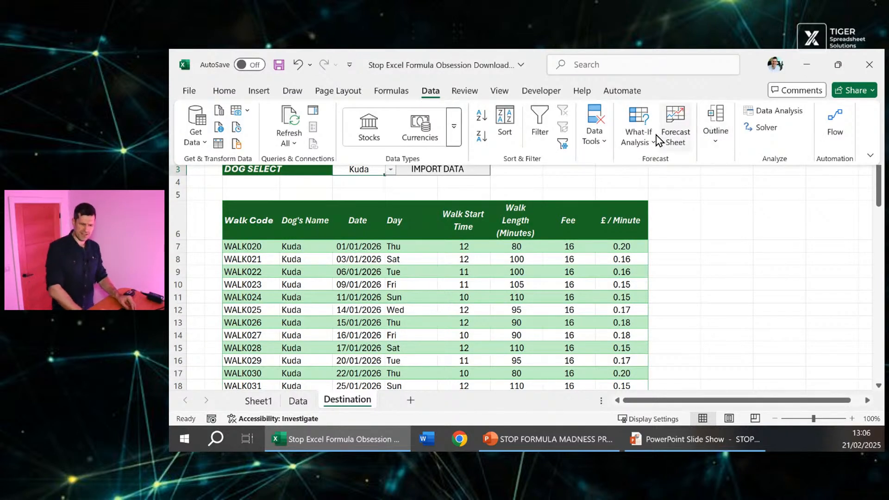
click(594, 122)
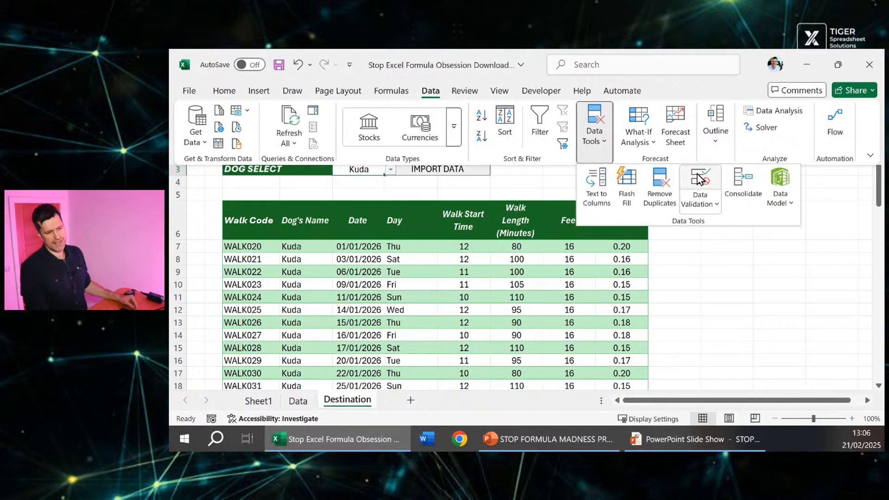
click(696, 176)
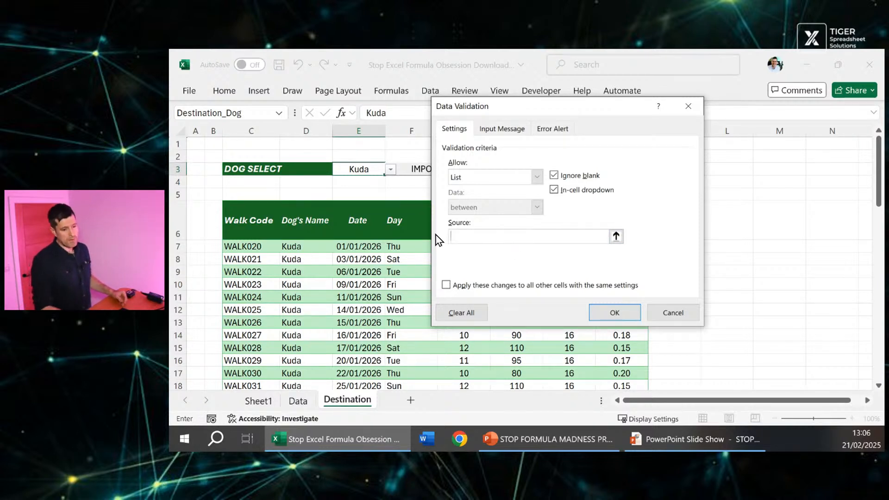
Step: Allow a List with source Frodo,Luna,Kuda in the Dog Select cell
click(537, 177)
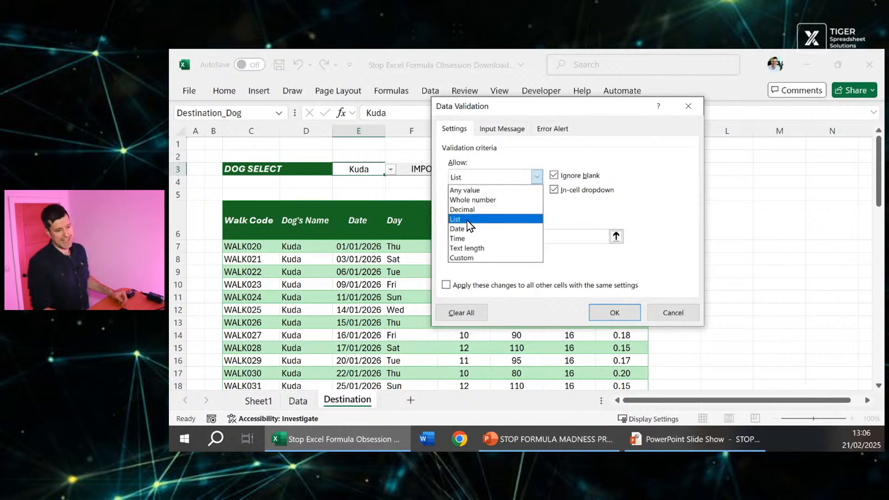
click(456, 219)
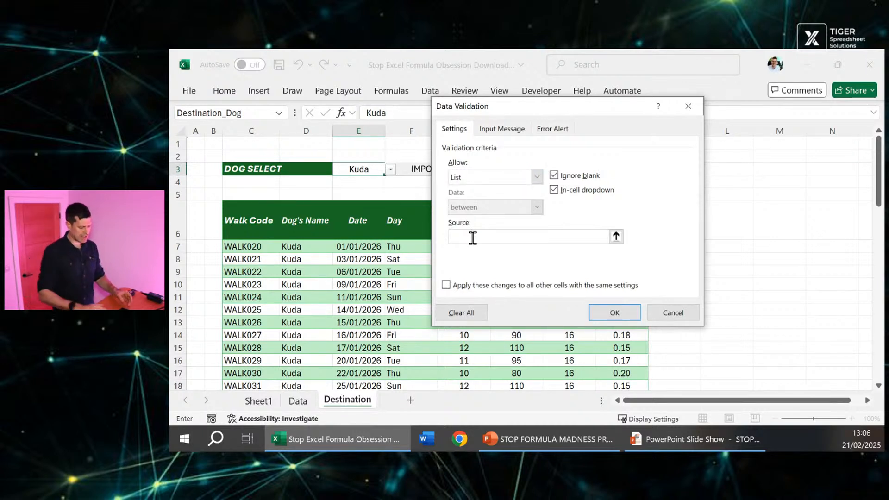
text(Frodo,)
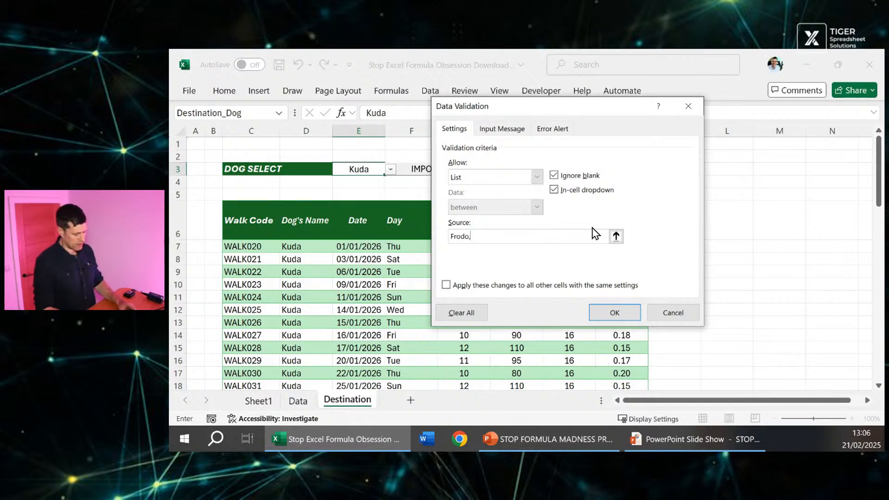
text(Luna,)
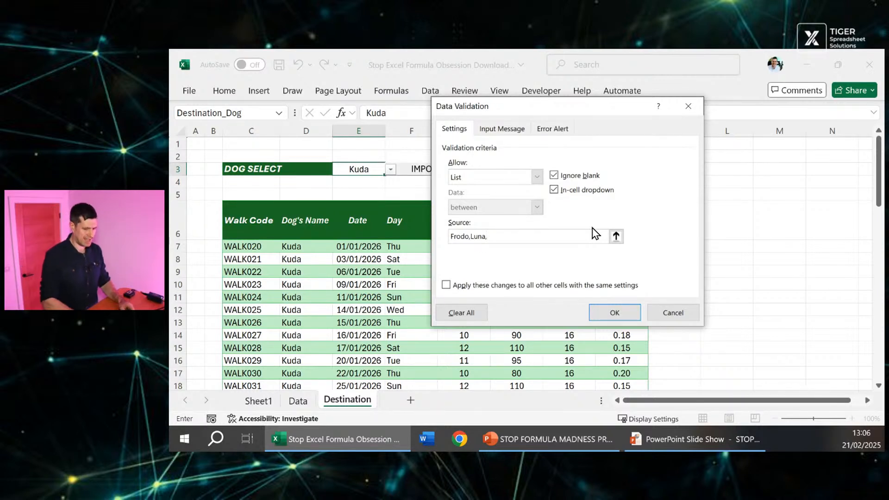
text(Kuda)
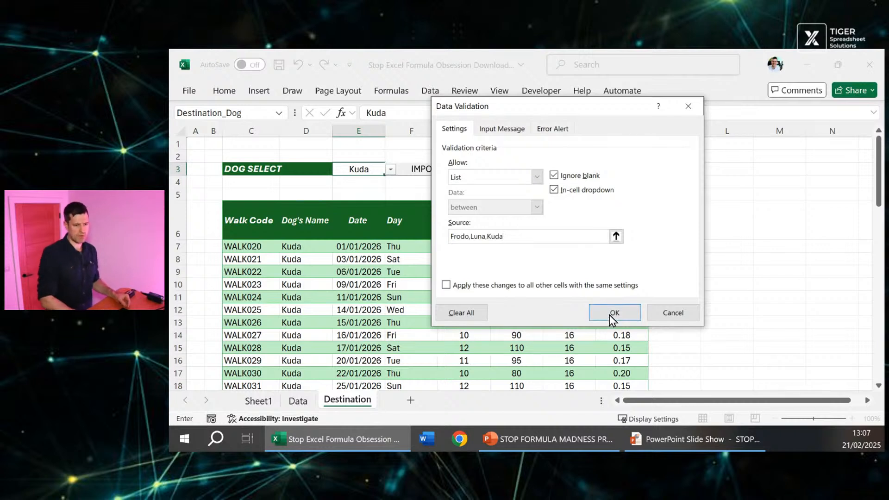
click(615, 313)
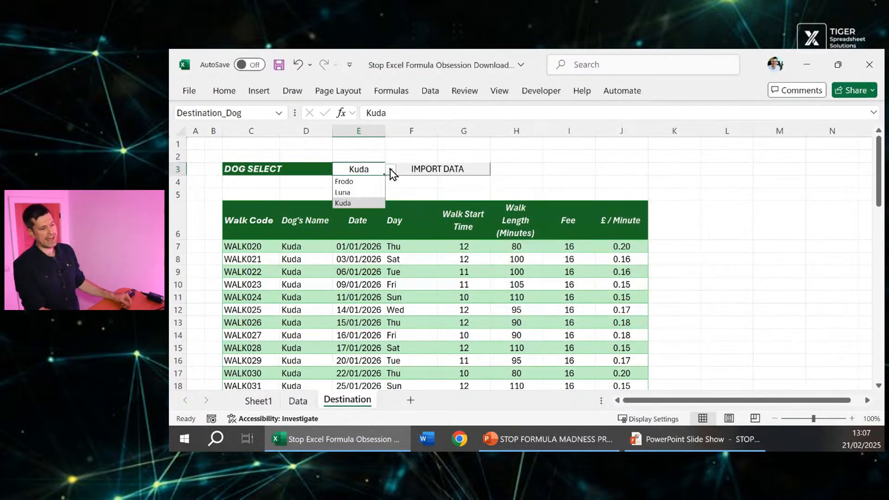
Step: Try the dropdown with Luna, settle on Frodo, then return to the Data sheet
click(344, 193)
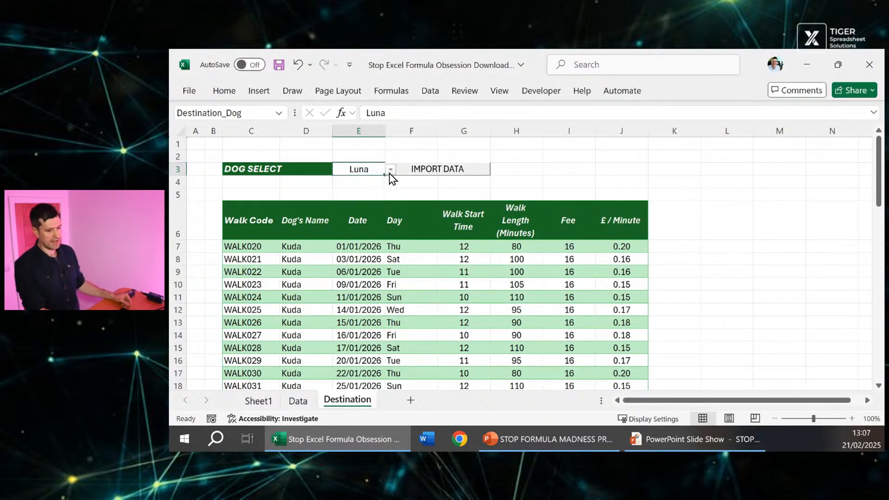
click(390, 168)
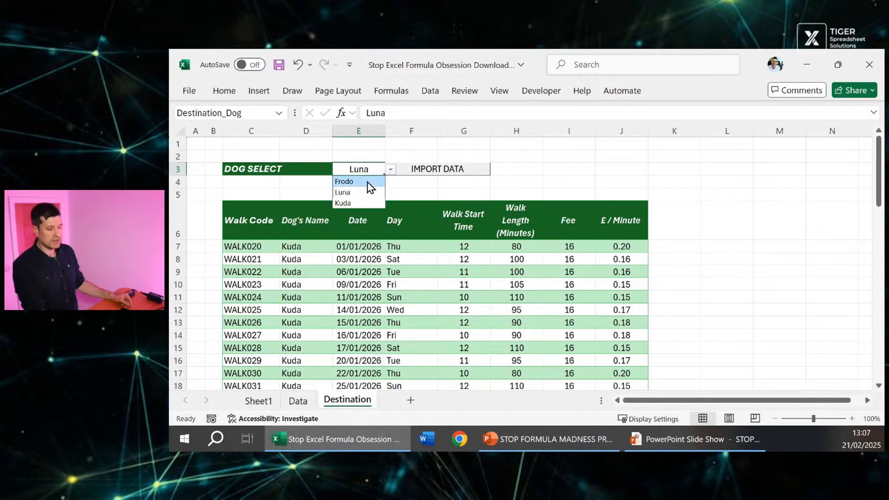
click(344, 182)
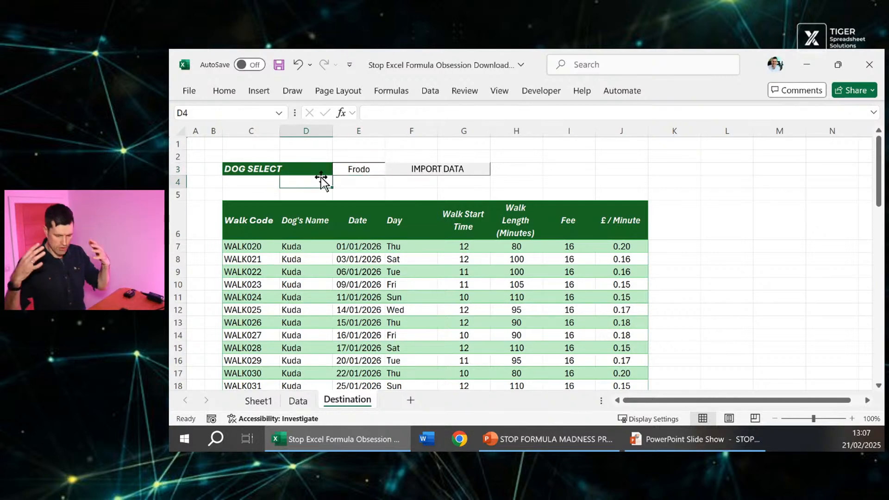
mouse_move(282, 186)
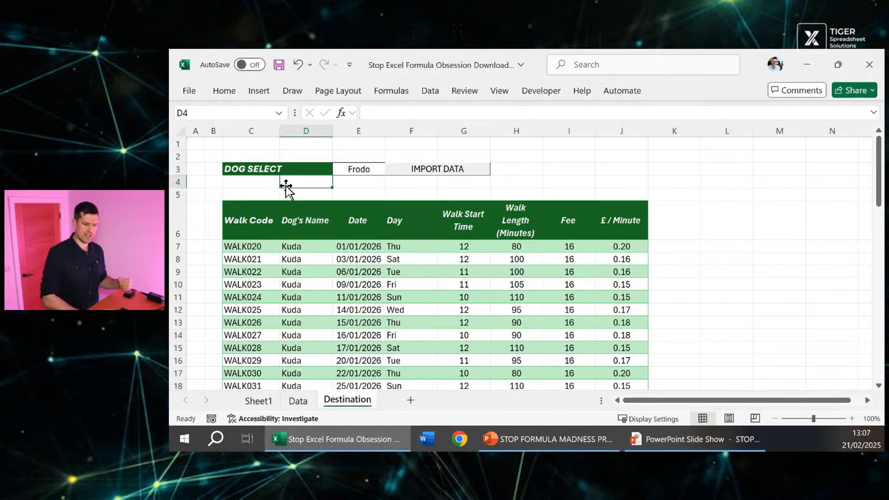
click(251, 181)
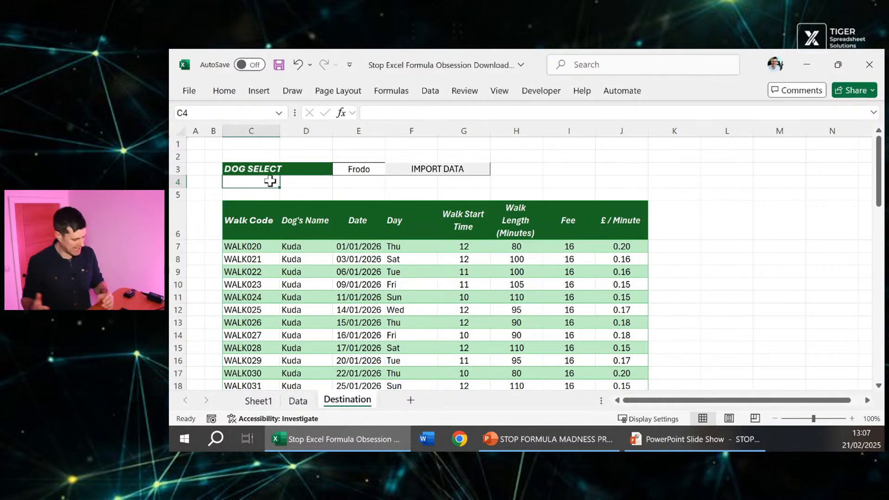
click(568, 220)
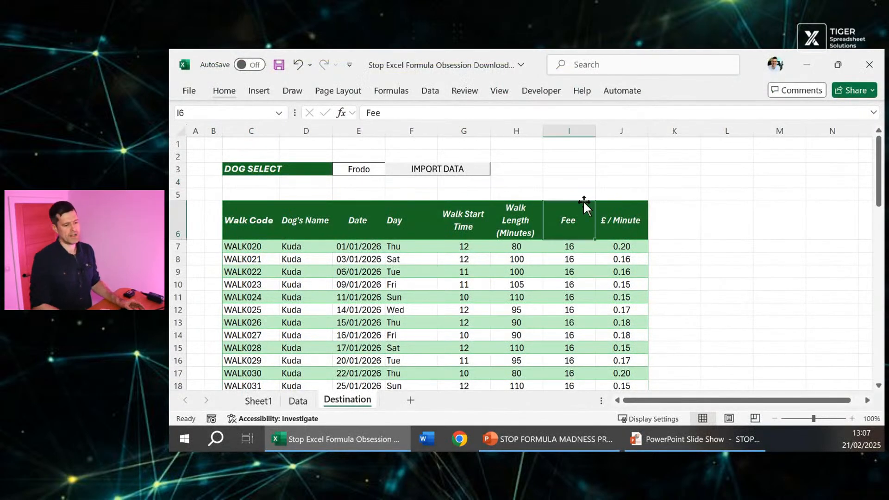
click(298, 400)
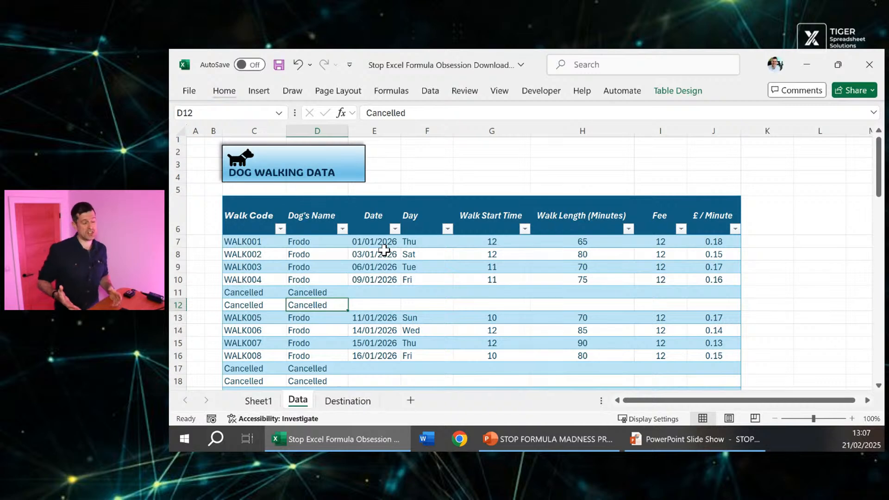
Step: Select a cell inside the walk data table on the Data sheet
click(248, 217)
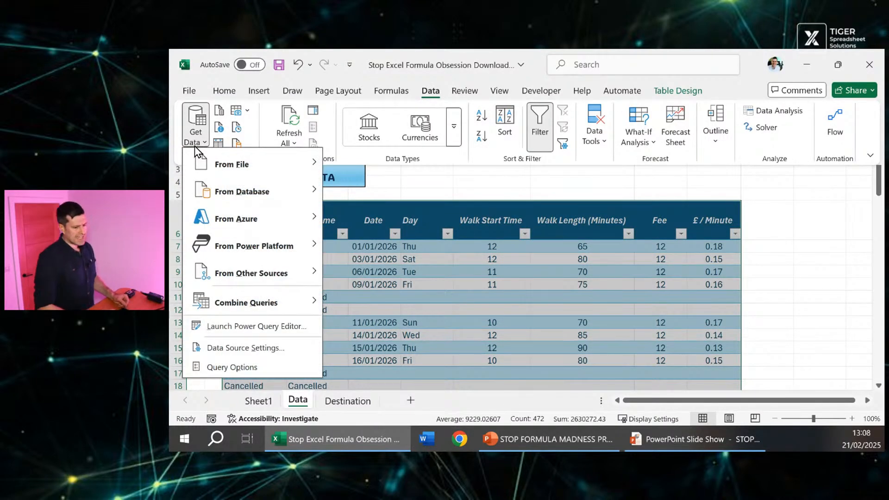
Step: Load the walk table into the Power Query Editor via From Table/Range as Table1
click(251, 273)
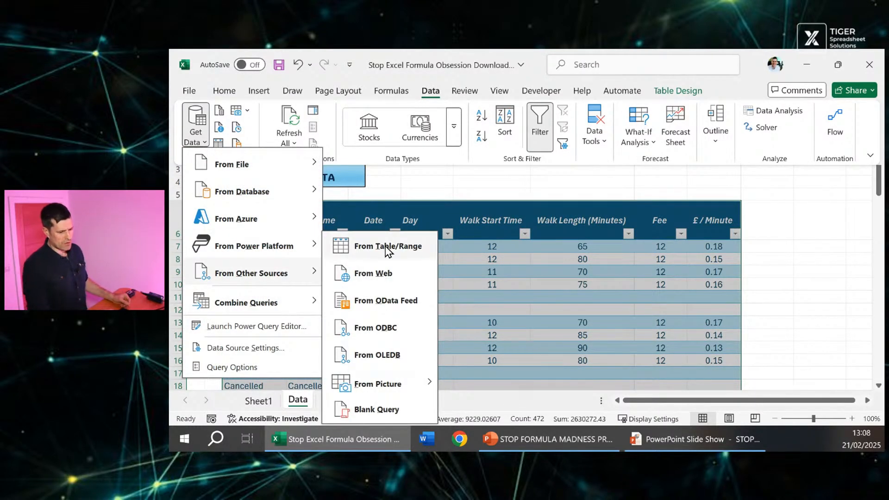
click(387, 246)
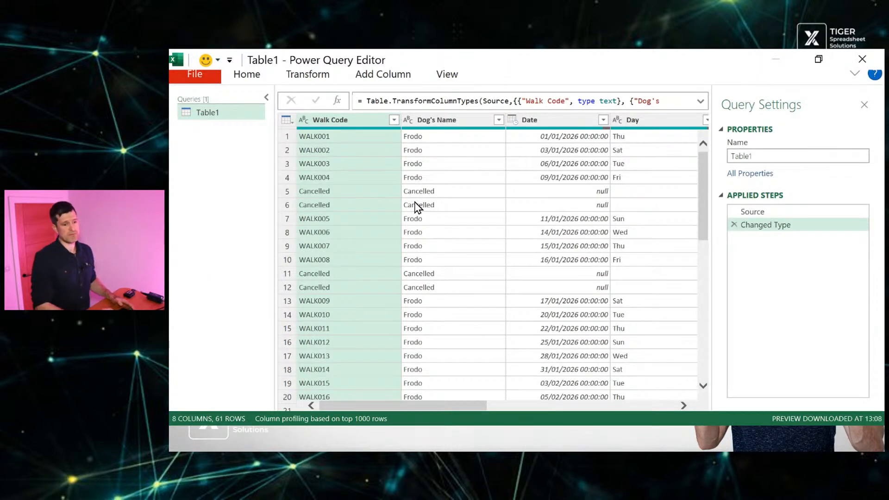
mouse_move(452, 425)
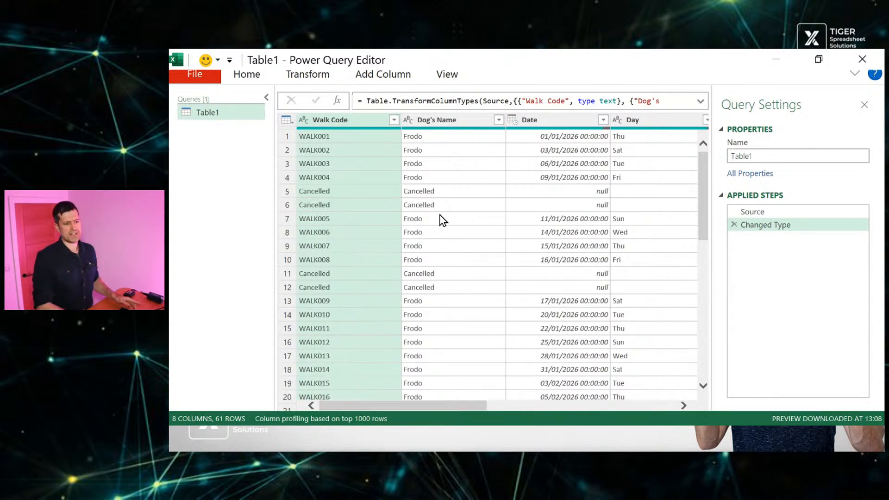
mouse_move(458, 170)
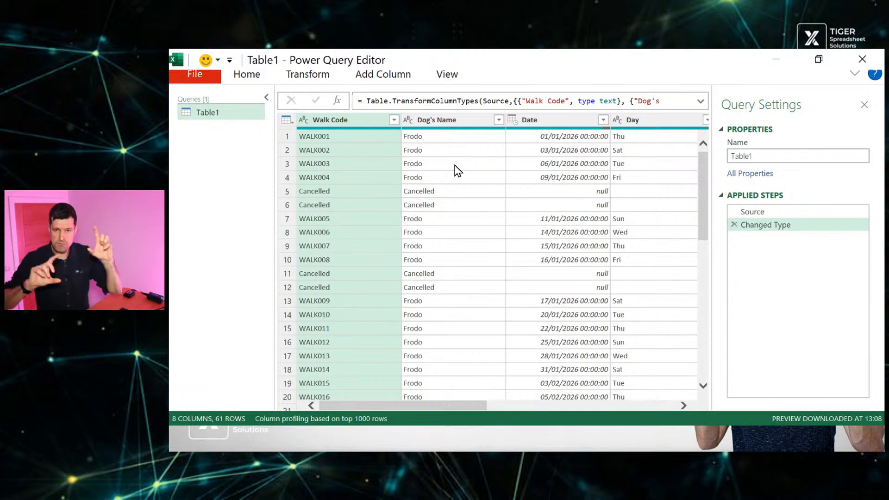
mouse_move(422, 172)
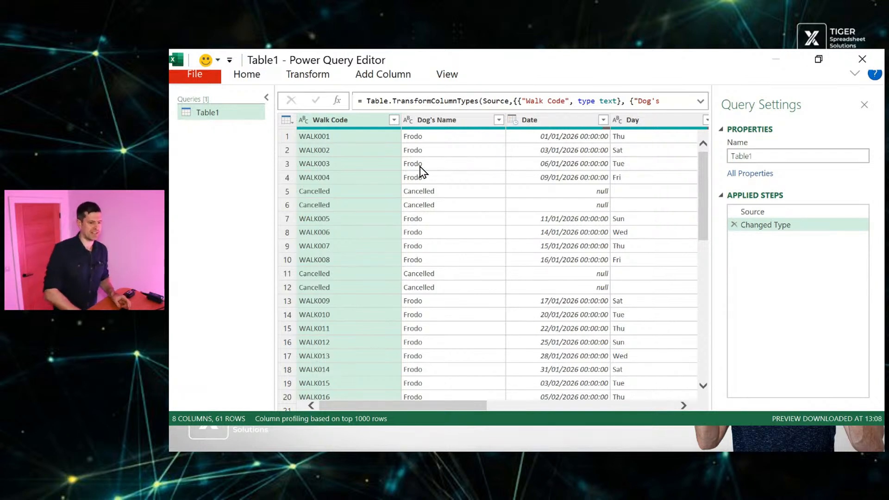
Step: Filter the Walk Code column to exclude Cancelled, leaving 57 rows in Table1
click(394, 120)
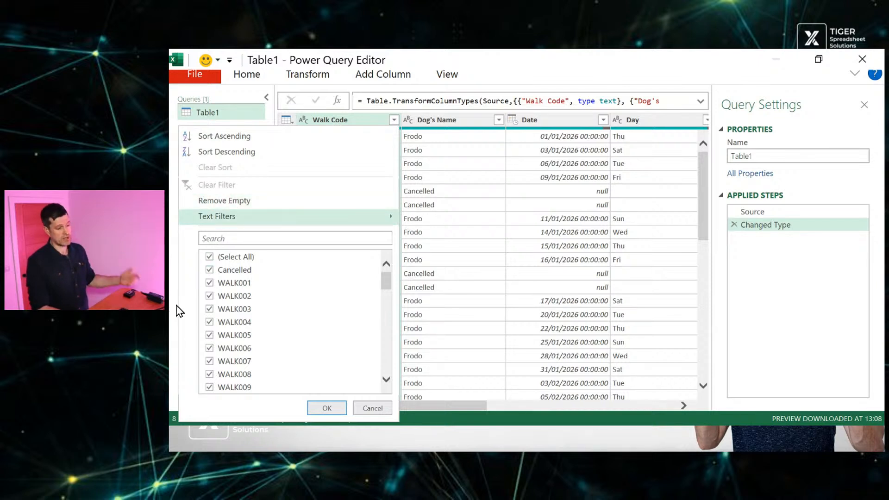
click(210, 271)
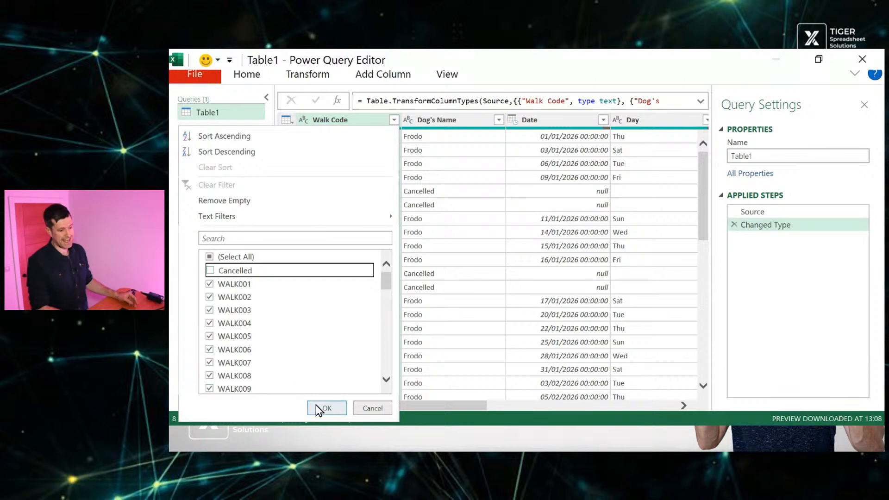
click(326, 408)
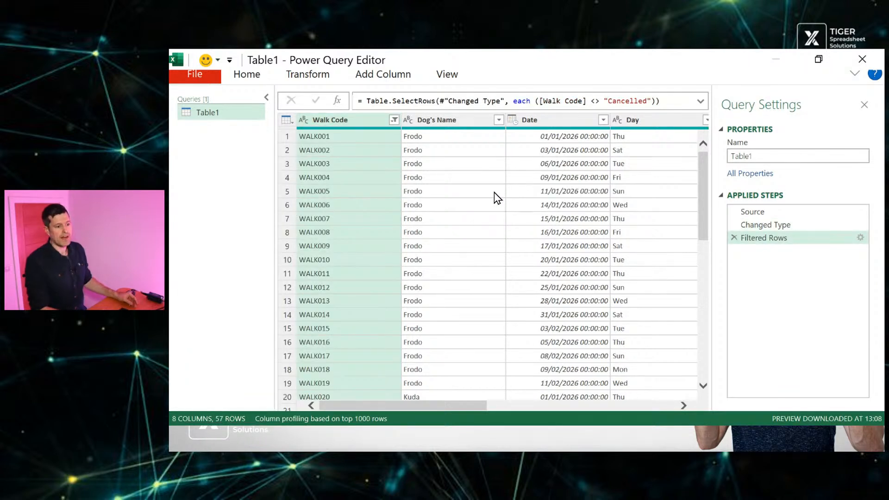
mouse_move(631, 237)
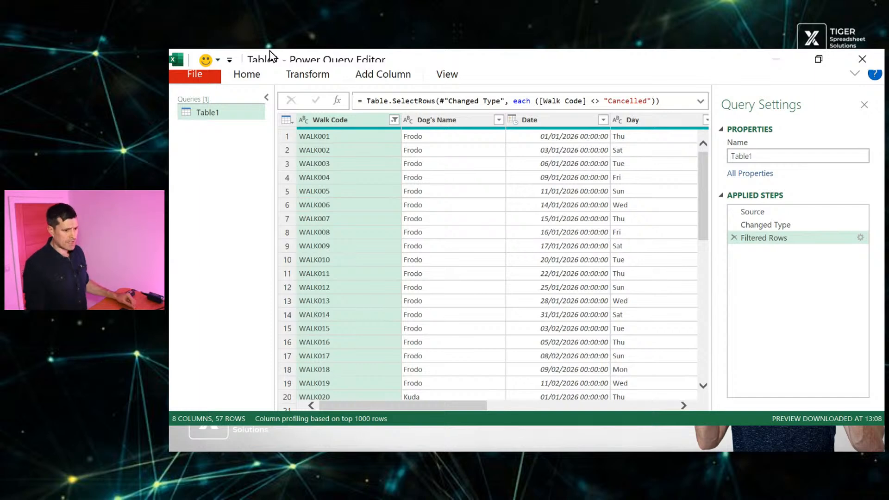
click(194, 74)
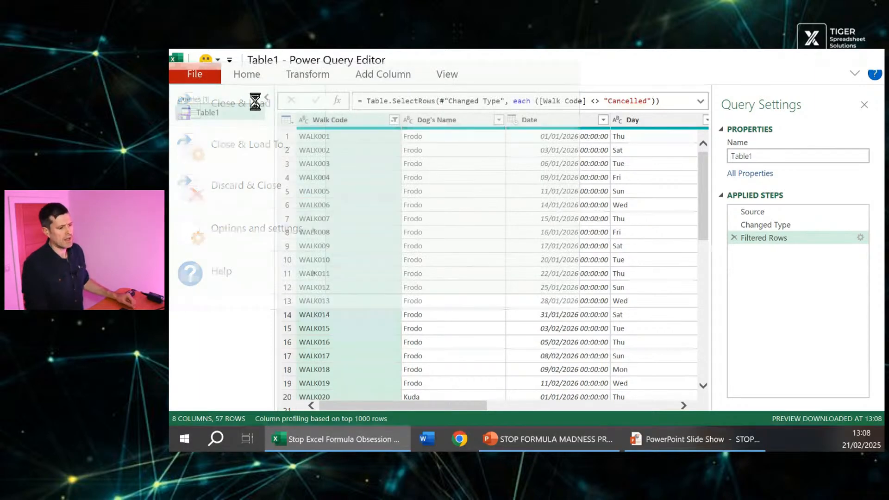
Step: Close & Load the filtered query to a Table1 sheet of 57 rows, then return to Destination
click(237, 104)
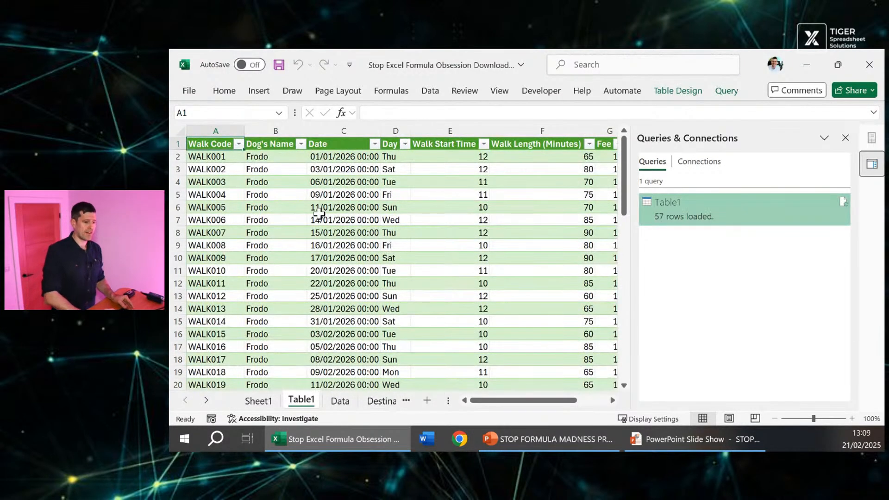
click(213, 194)
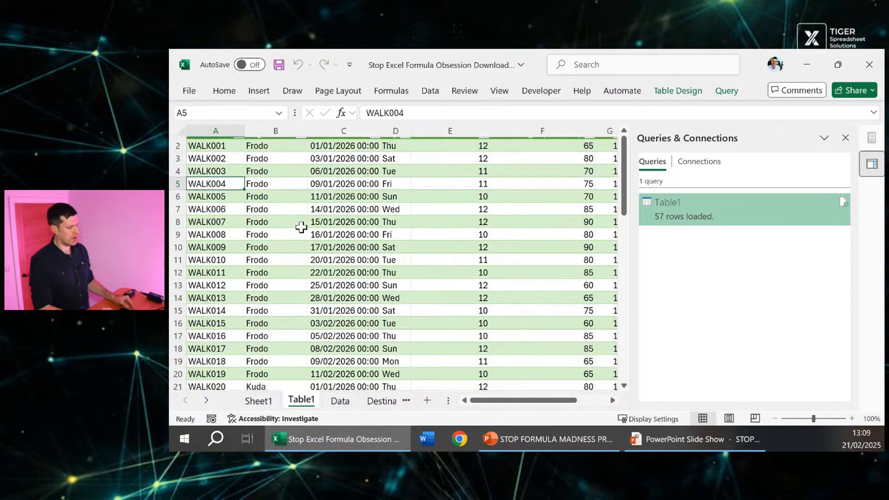
scroll(down, 3)
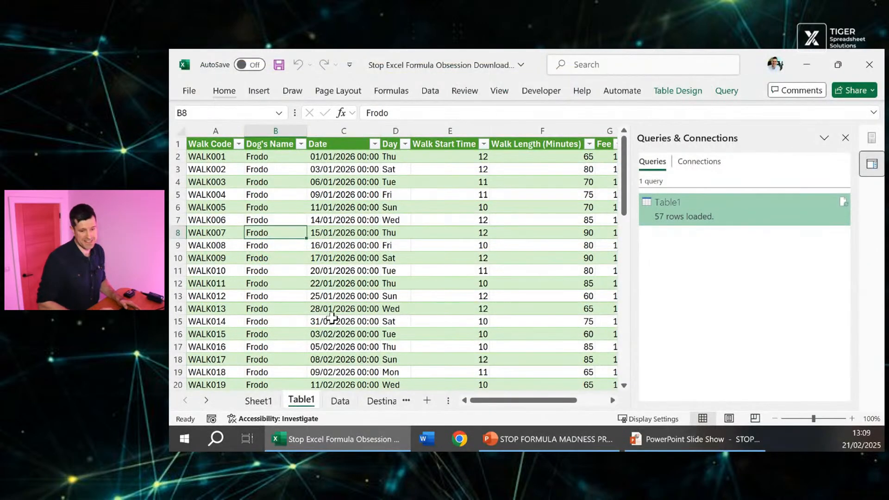
click(450, 270)
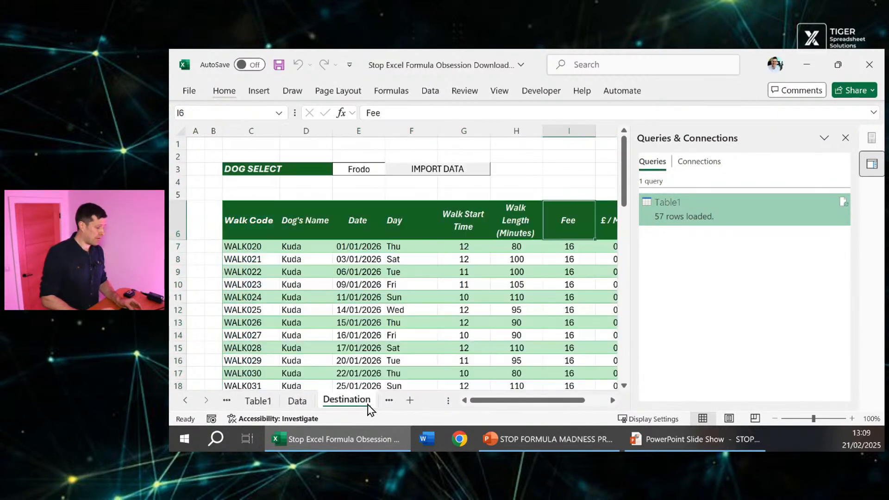
Step: Choose Luna in the dog dropdown and run IMPORT DATA to fill the Destination table
click(844, 138)
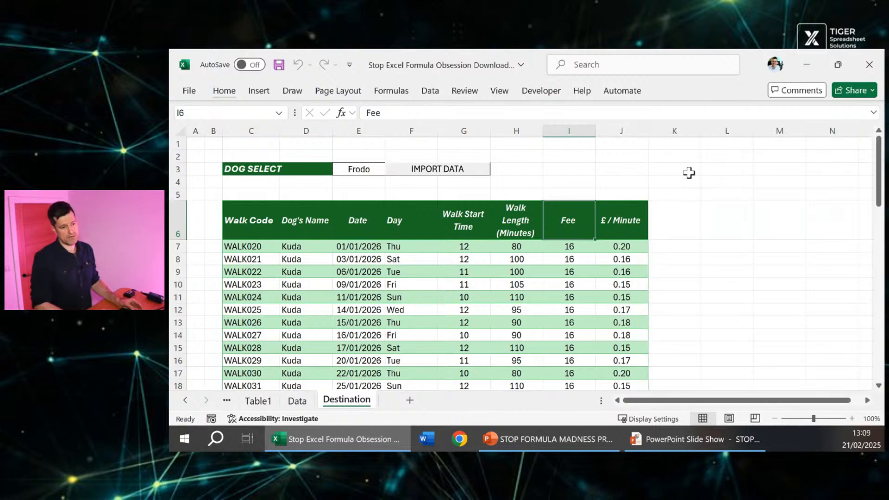
click(517, 168)
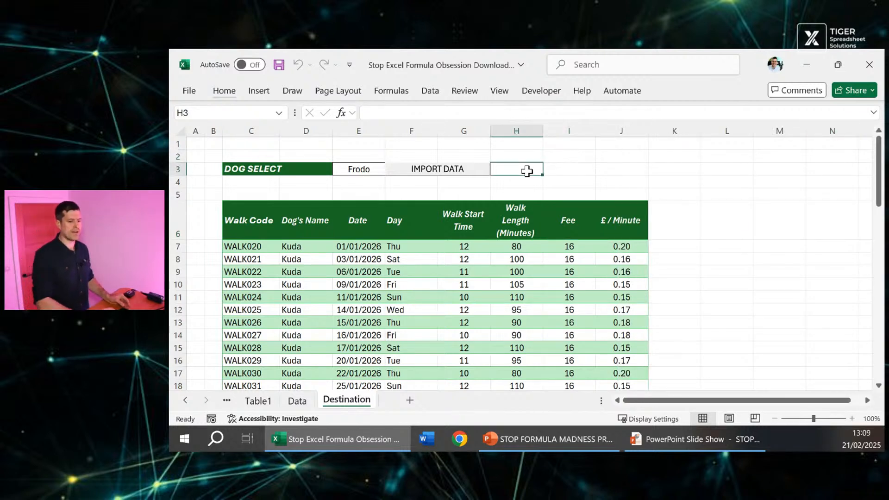
click(359, 168)
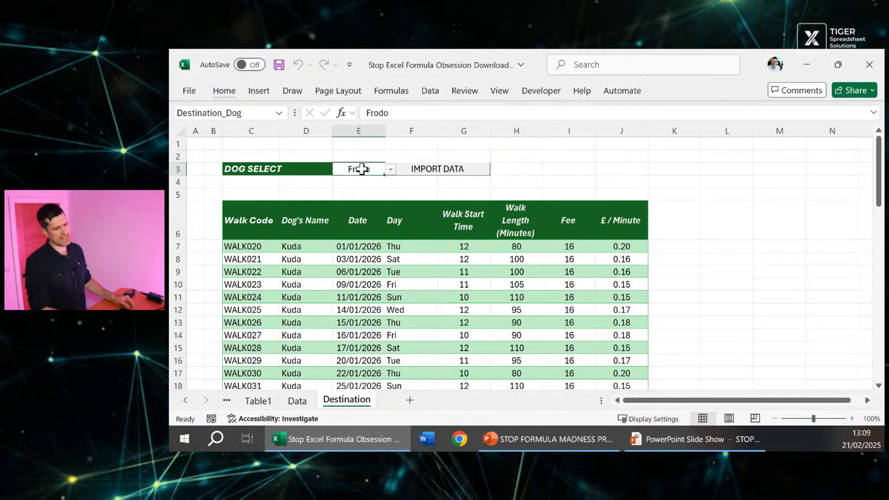
click(390, 169)
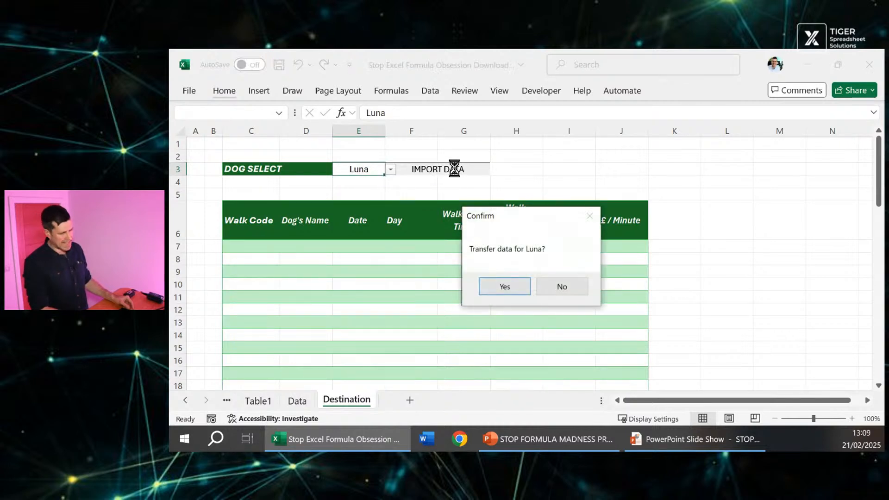
click(504, 286)
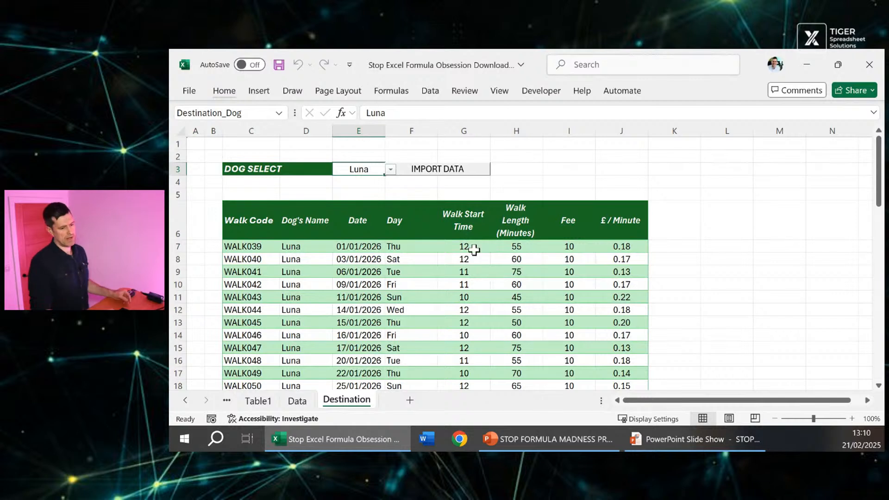
Step: Switch the dropdown to Kuda and import Kuda's walks, confirming the transfer
click(390, 168)
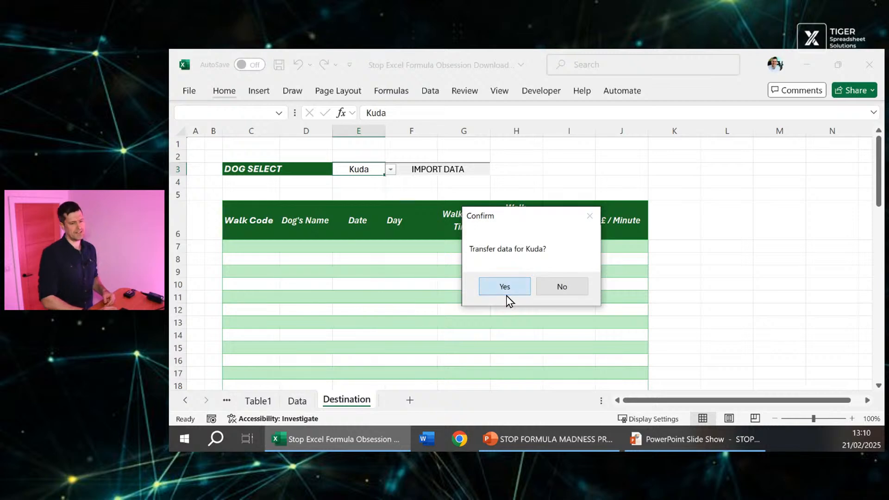
click(505, 286)
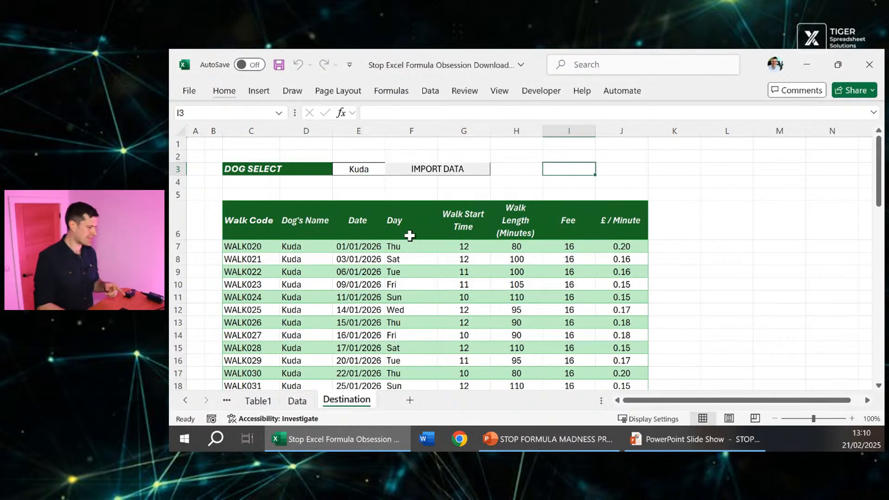